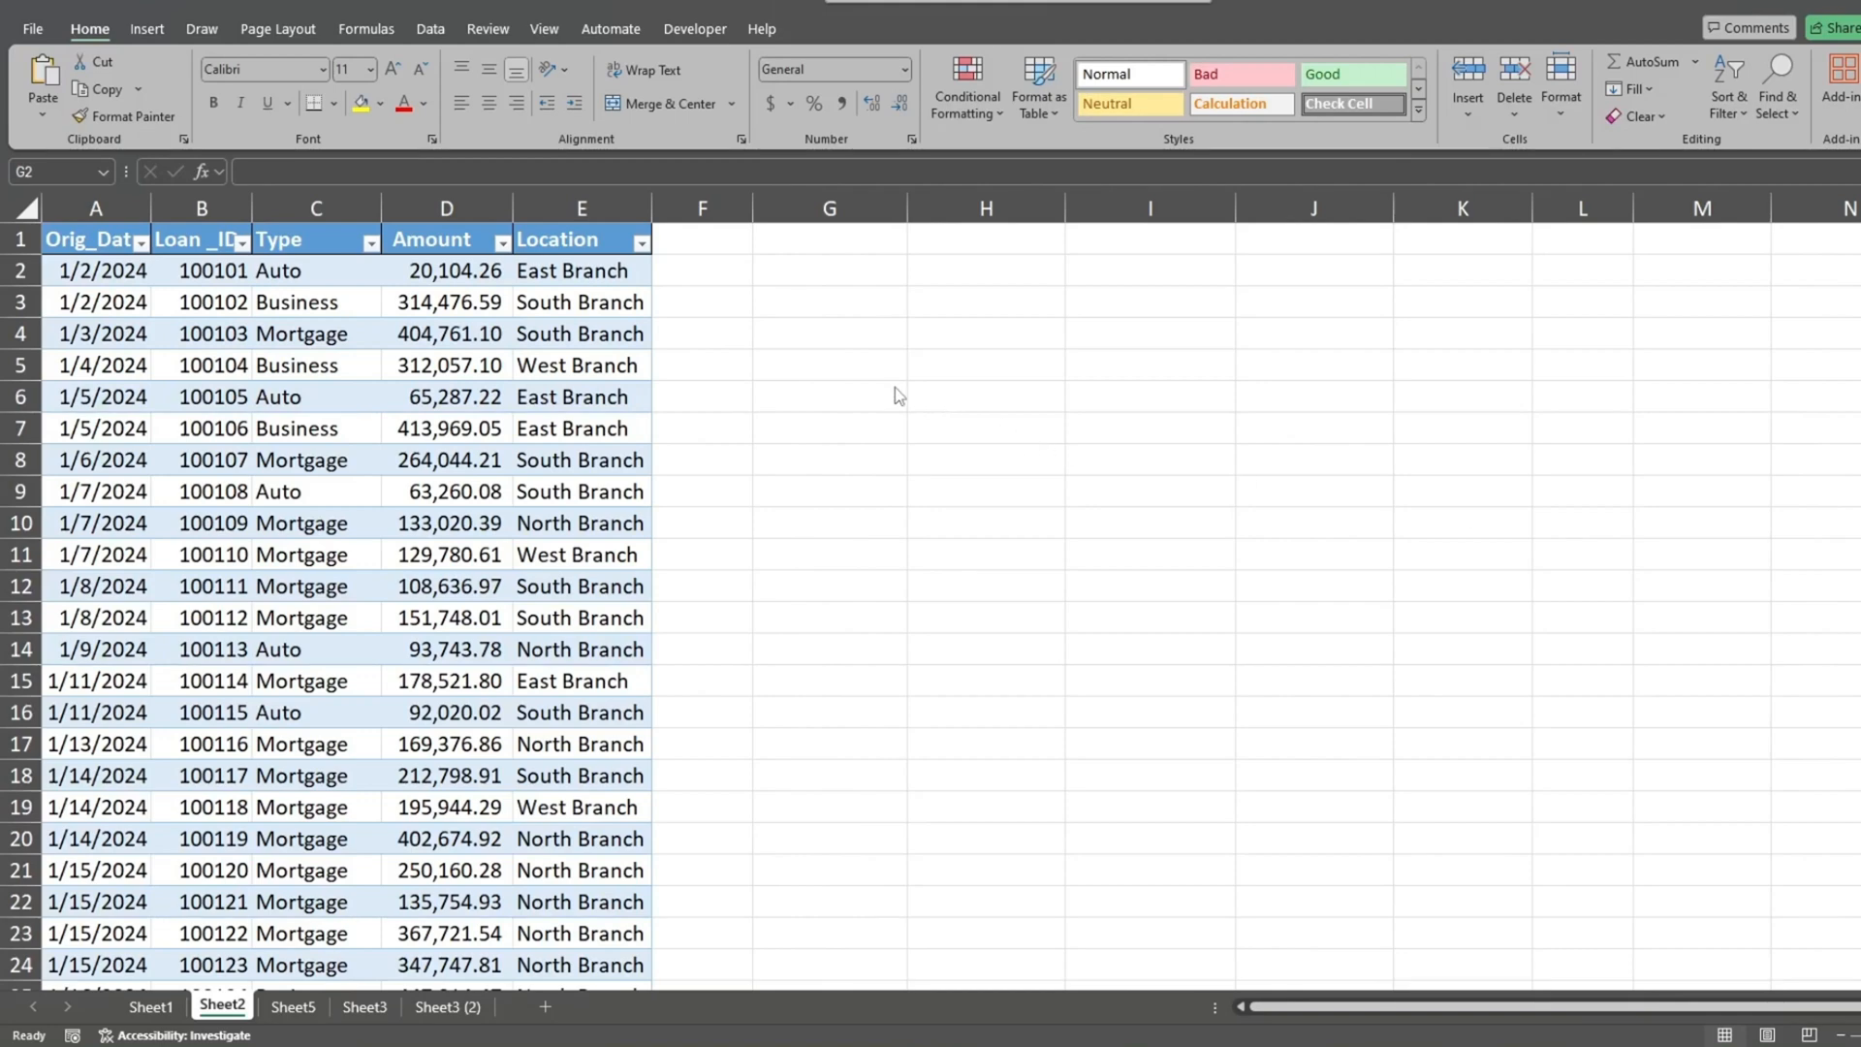
Start G2's GROUPBY with row fields HSTACK(E:E,TEXT(A:A,"MM-YYYY")) for location and month.
left_click(827, 269)
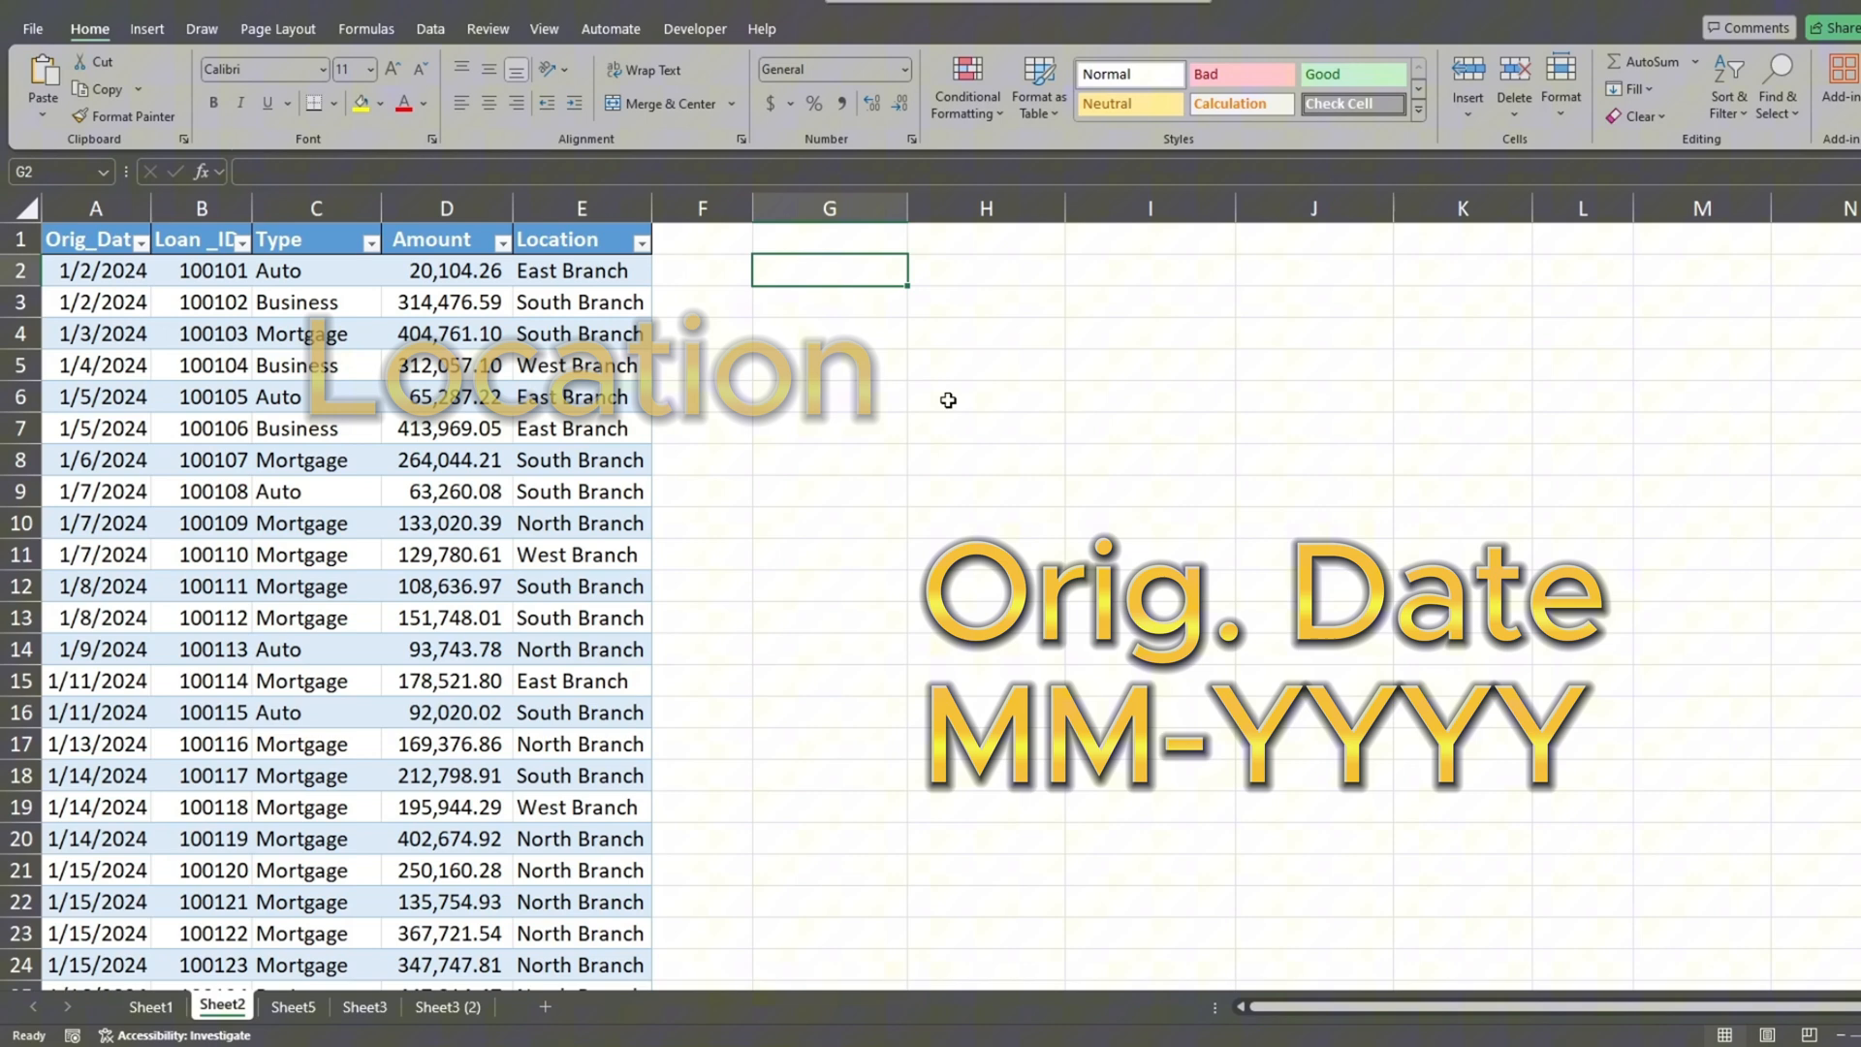
type("=")
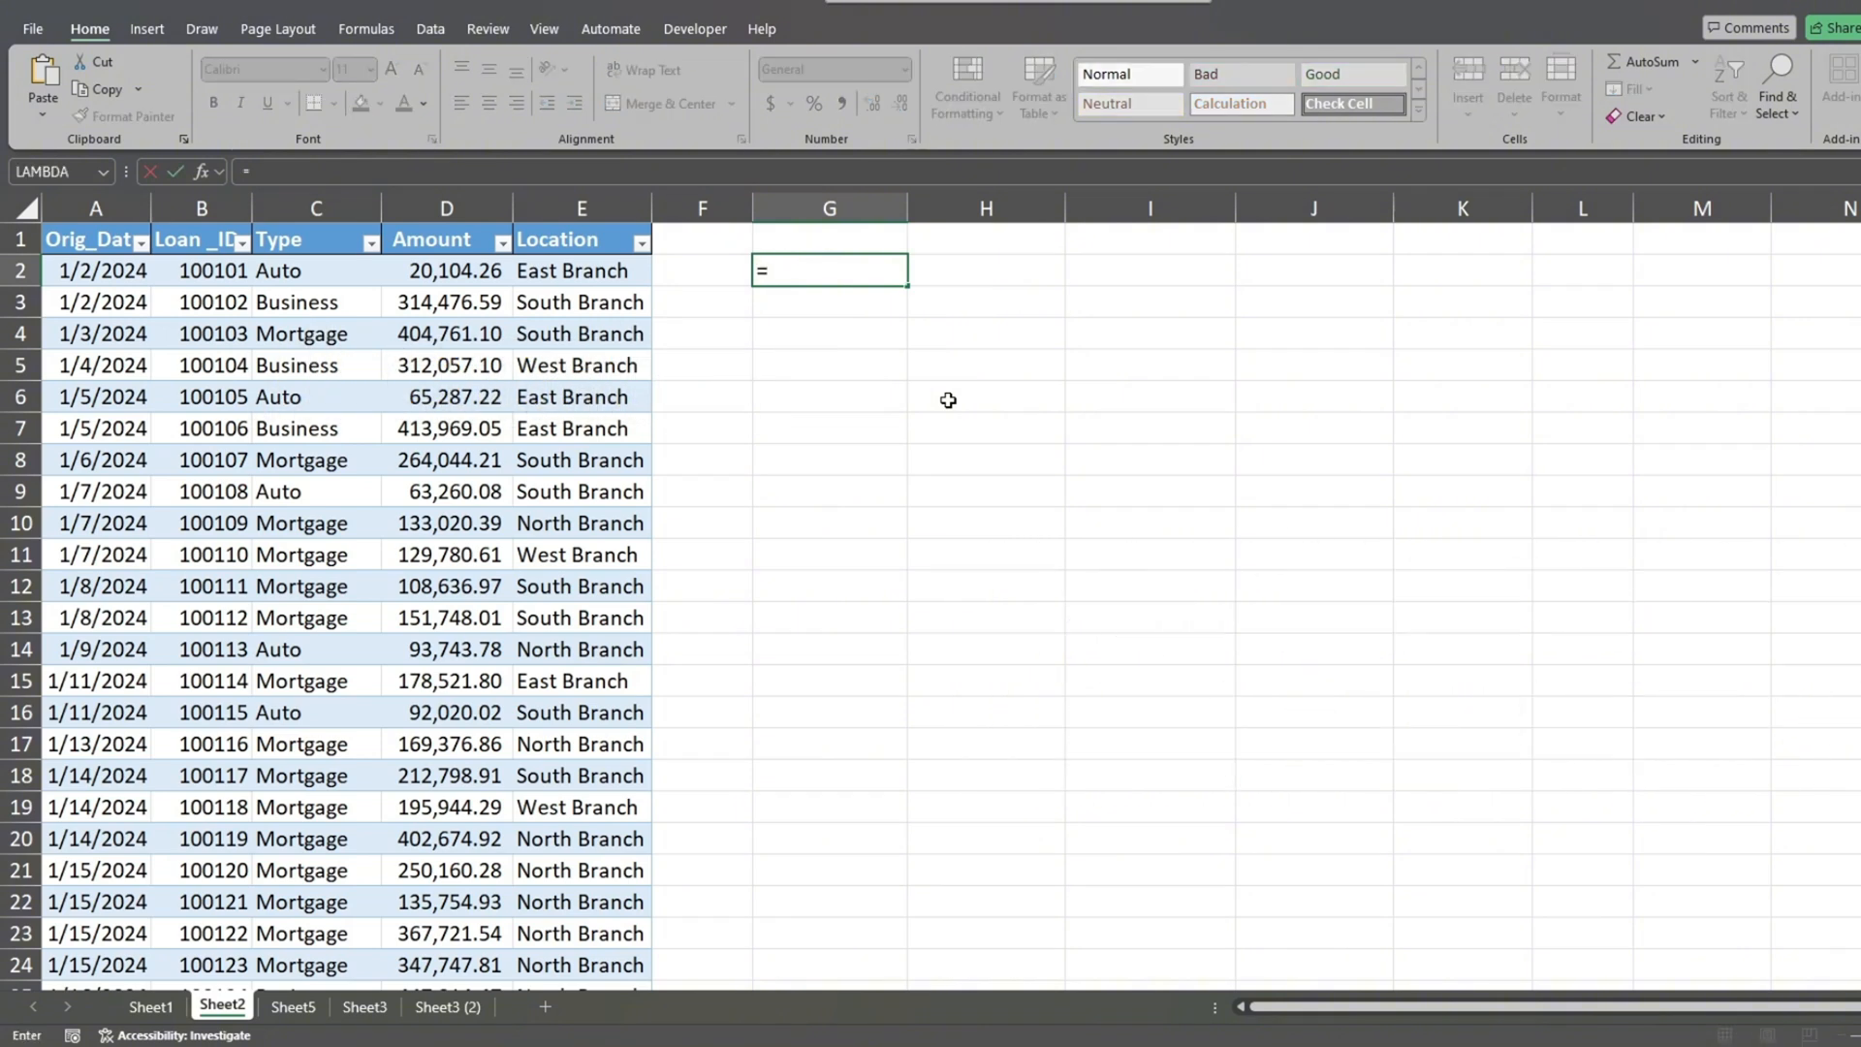
type("GROUPBY(")
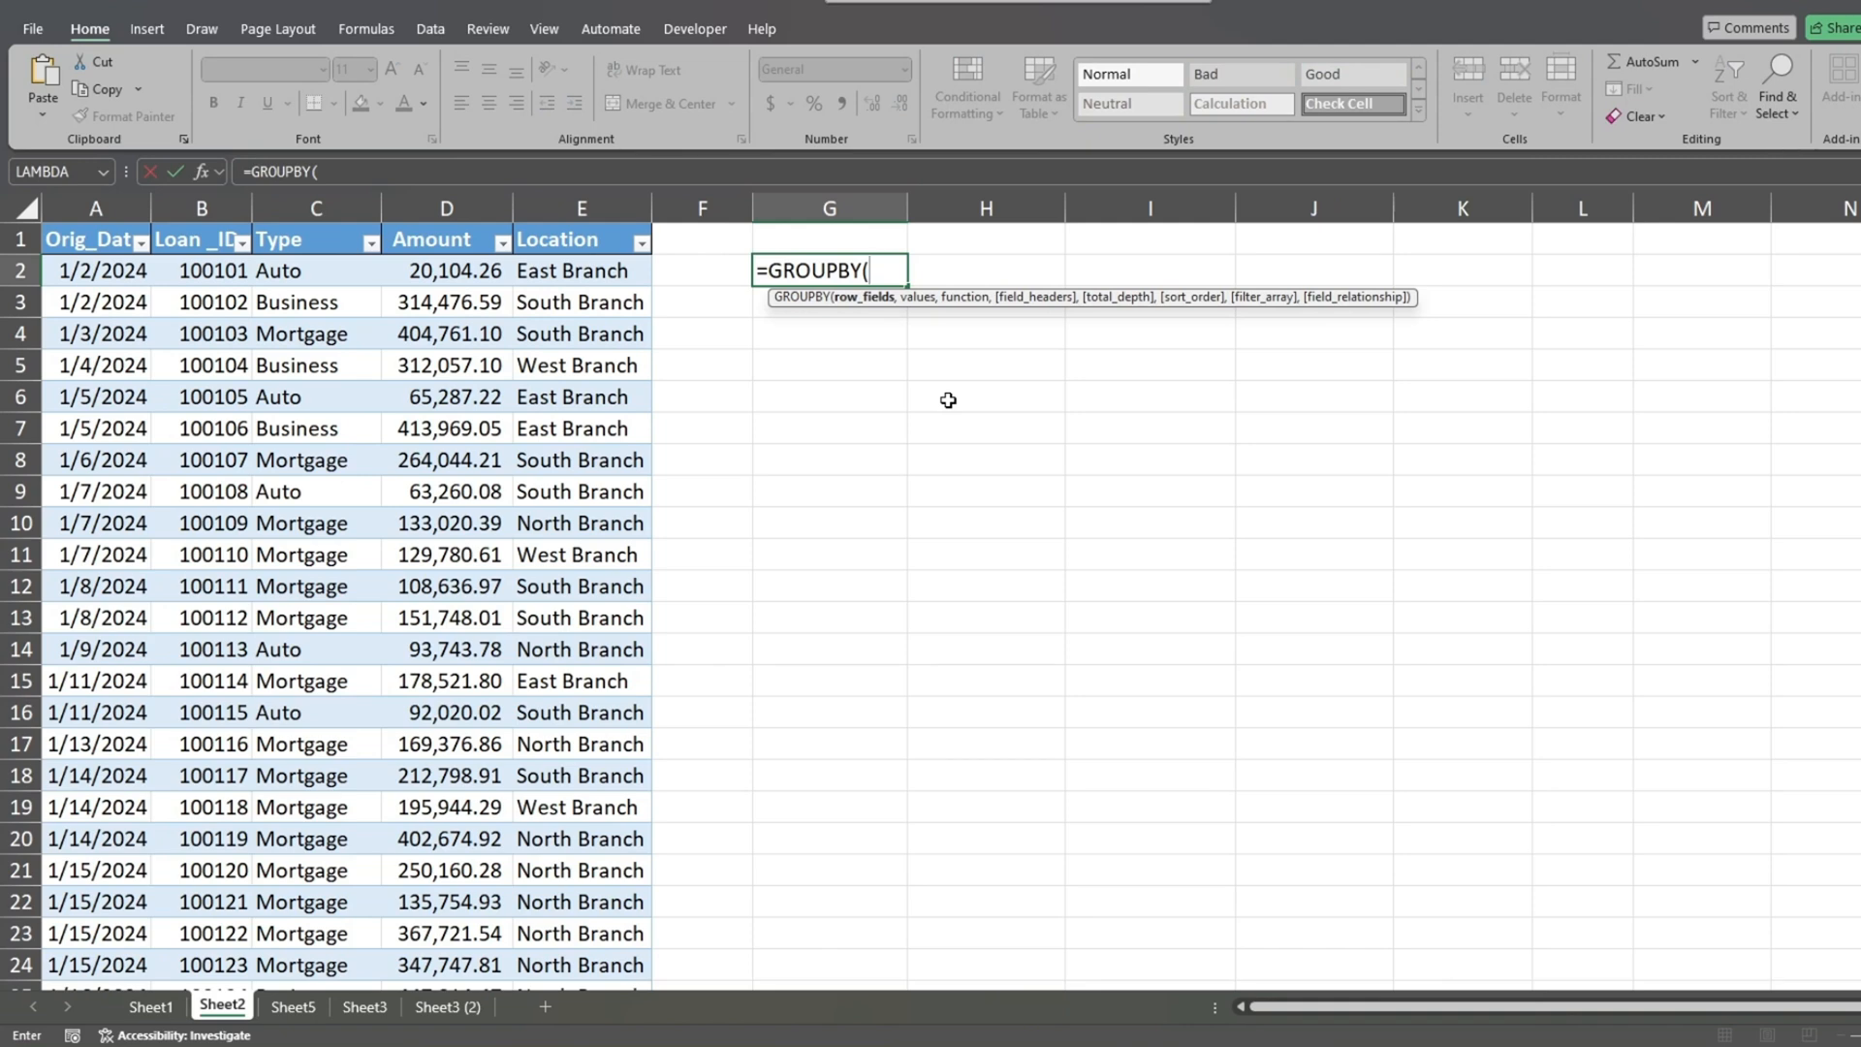
type("HSTACK(E:E")
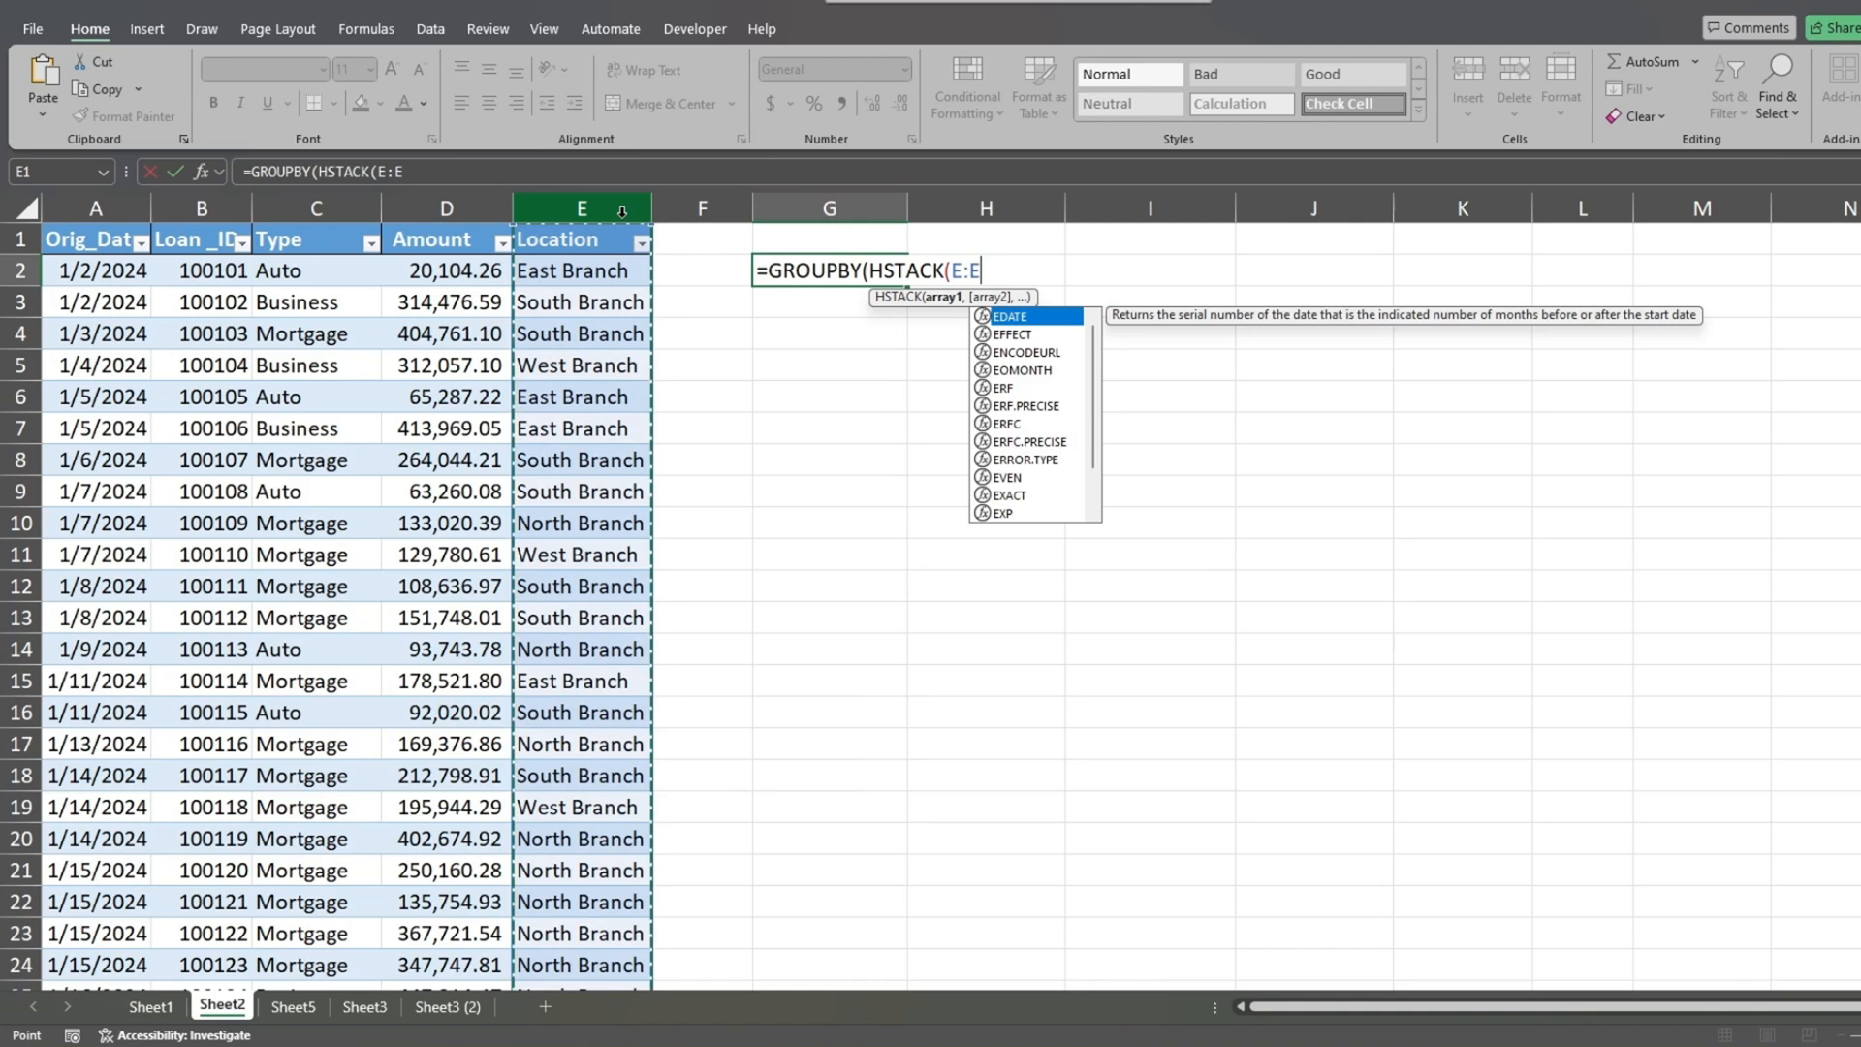
type(",")
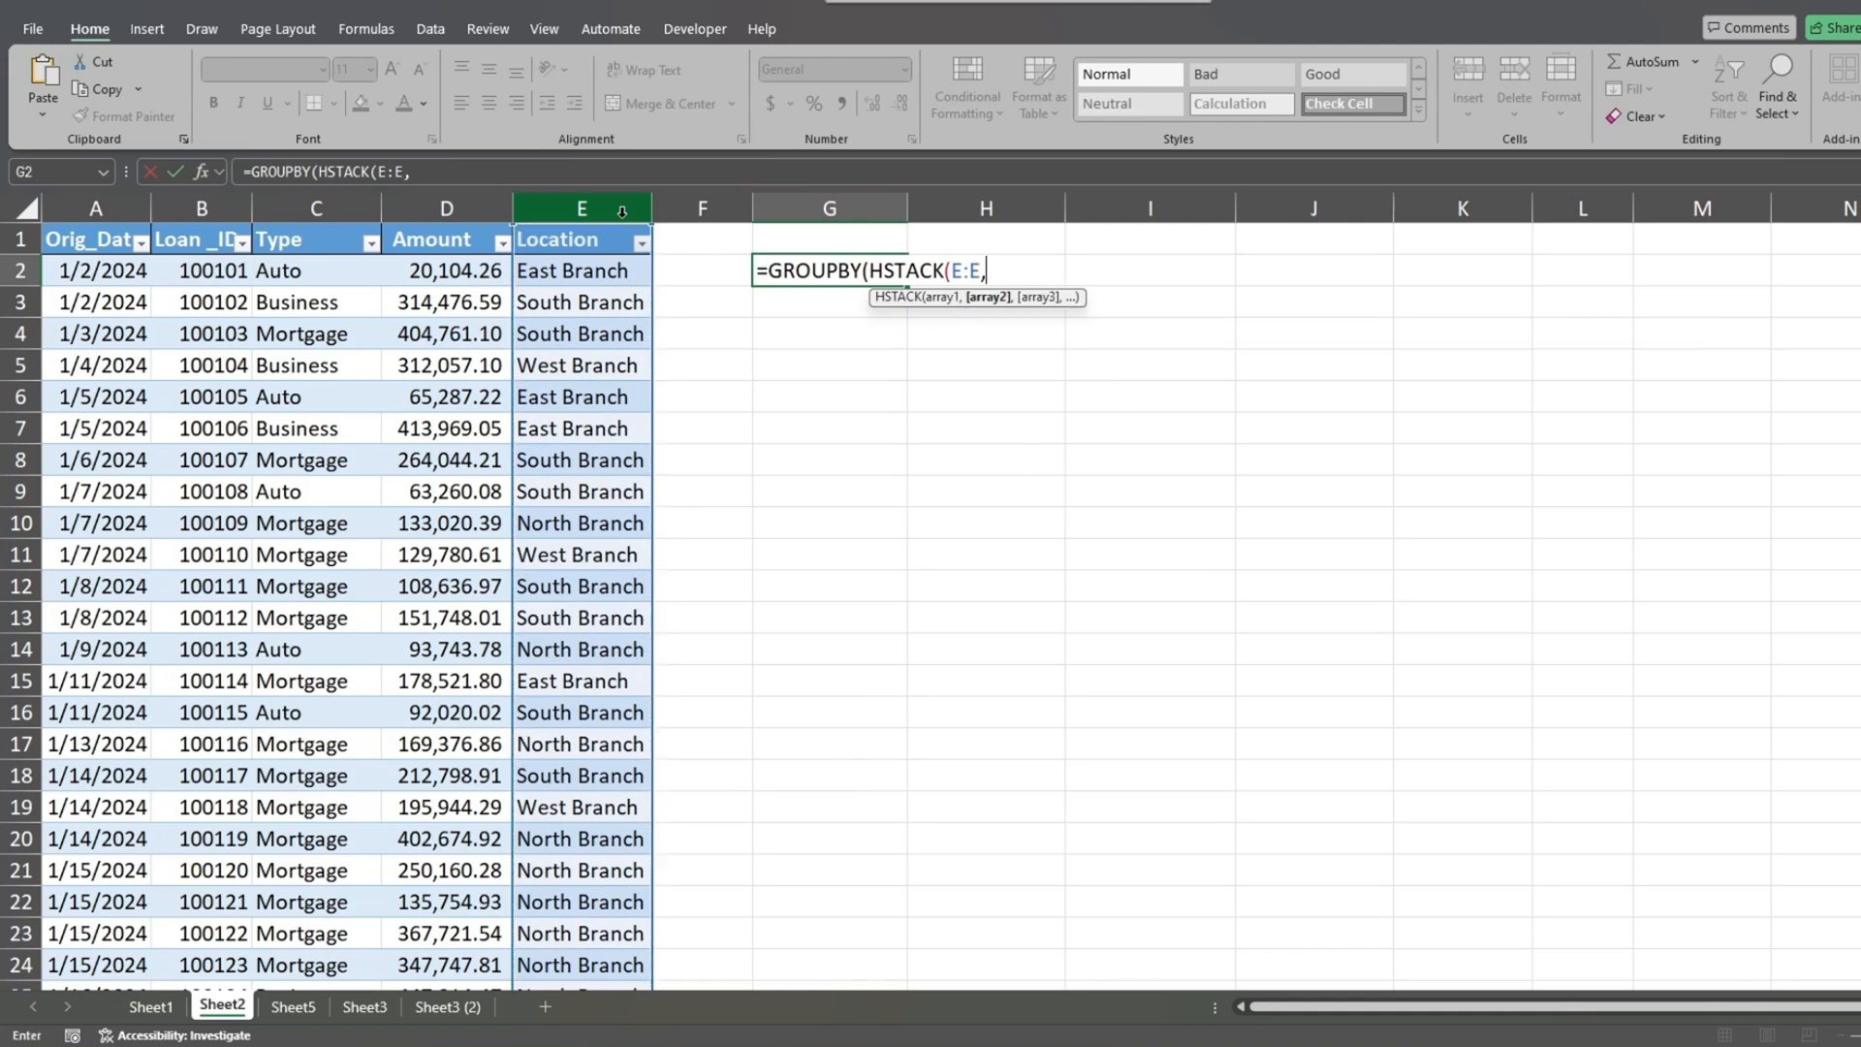
type("TEXT(A:A")
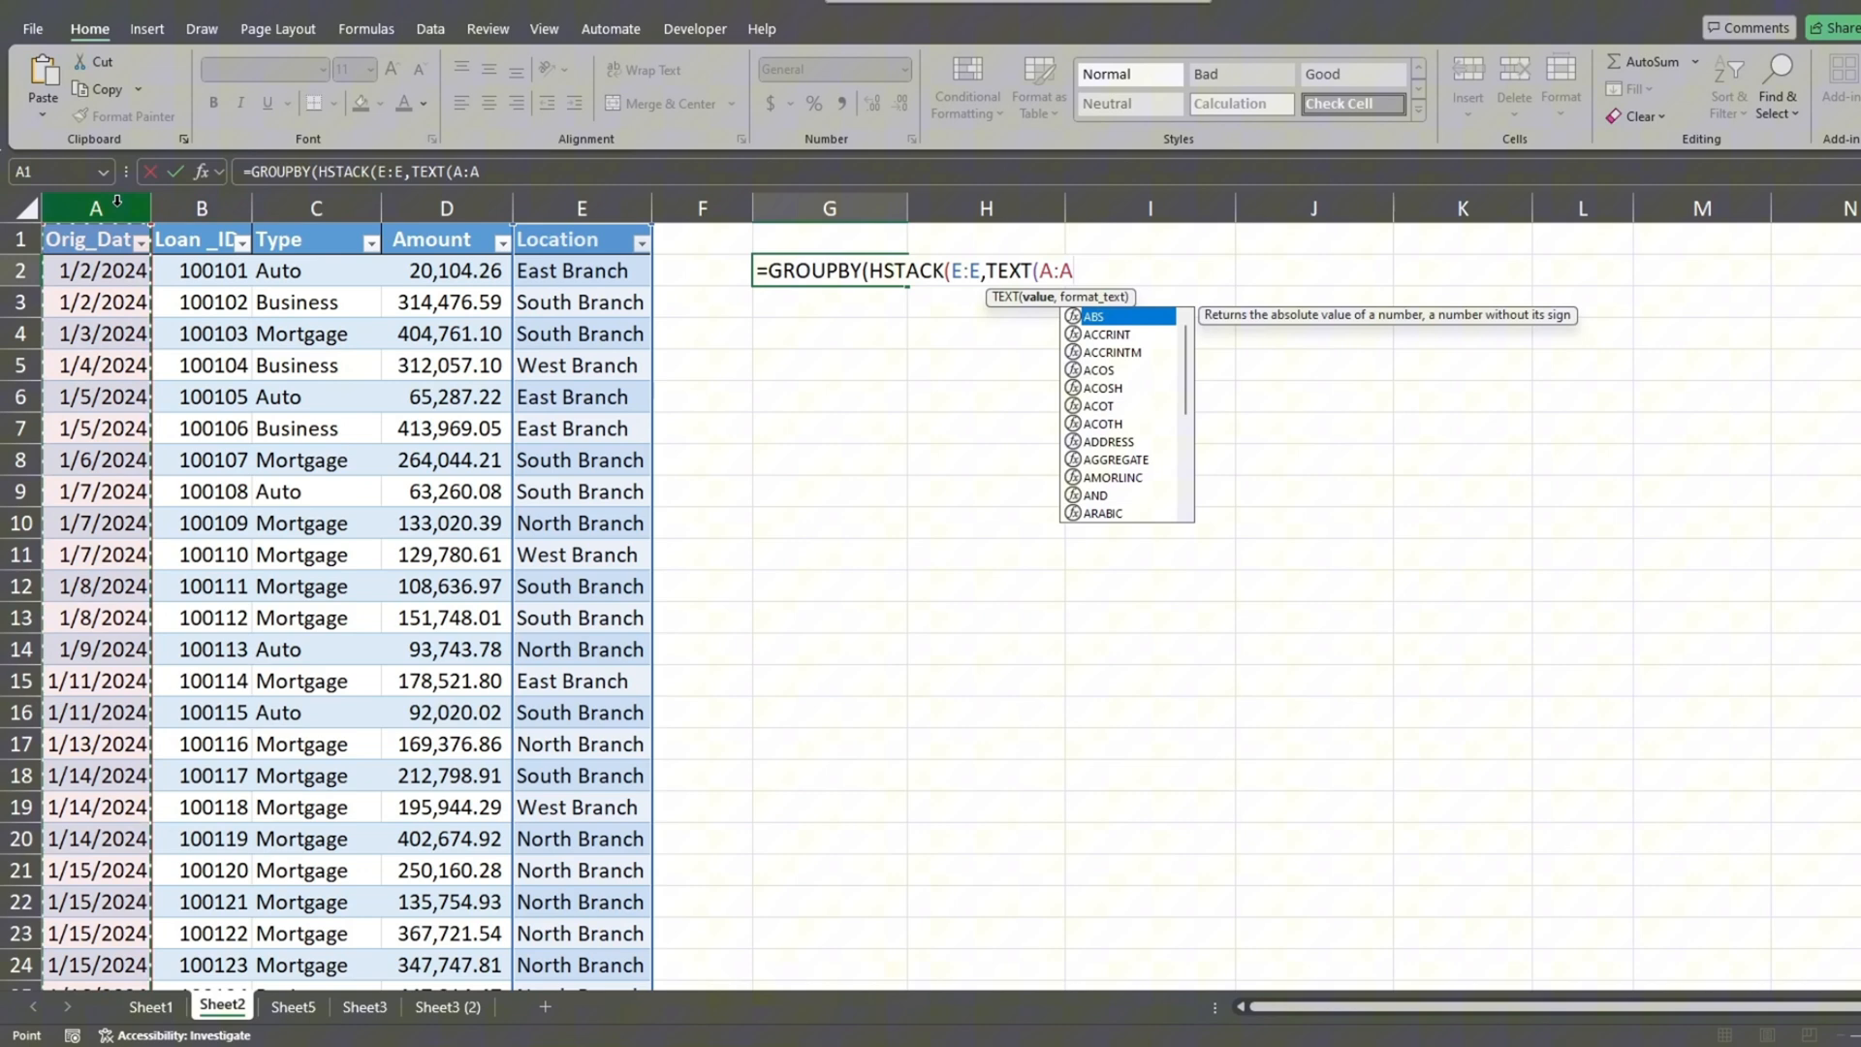
type(",\"MM")
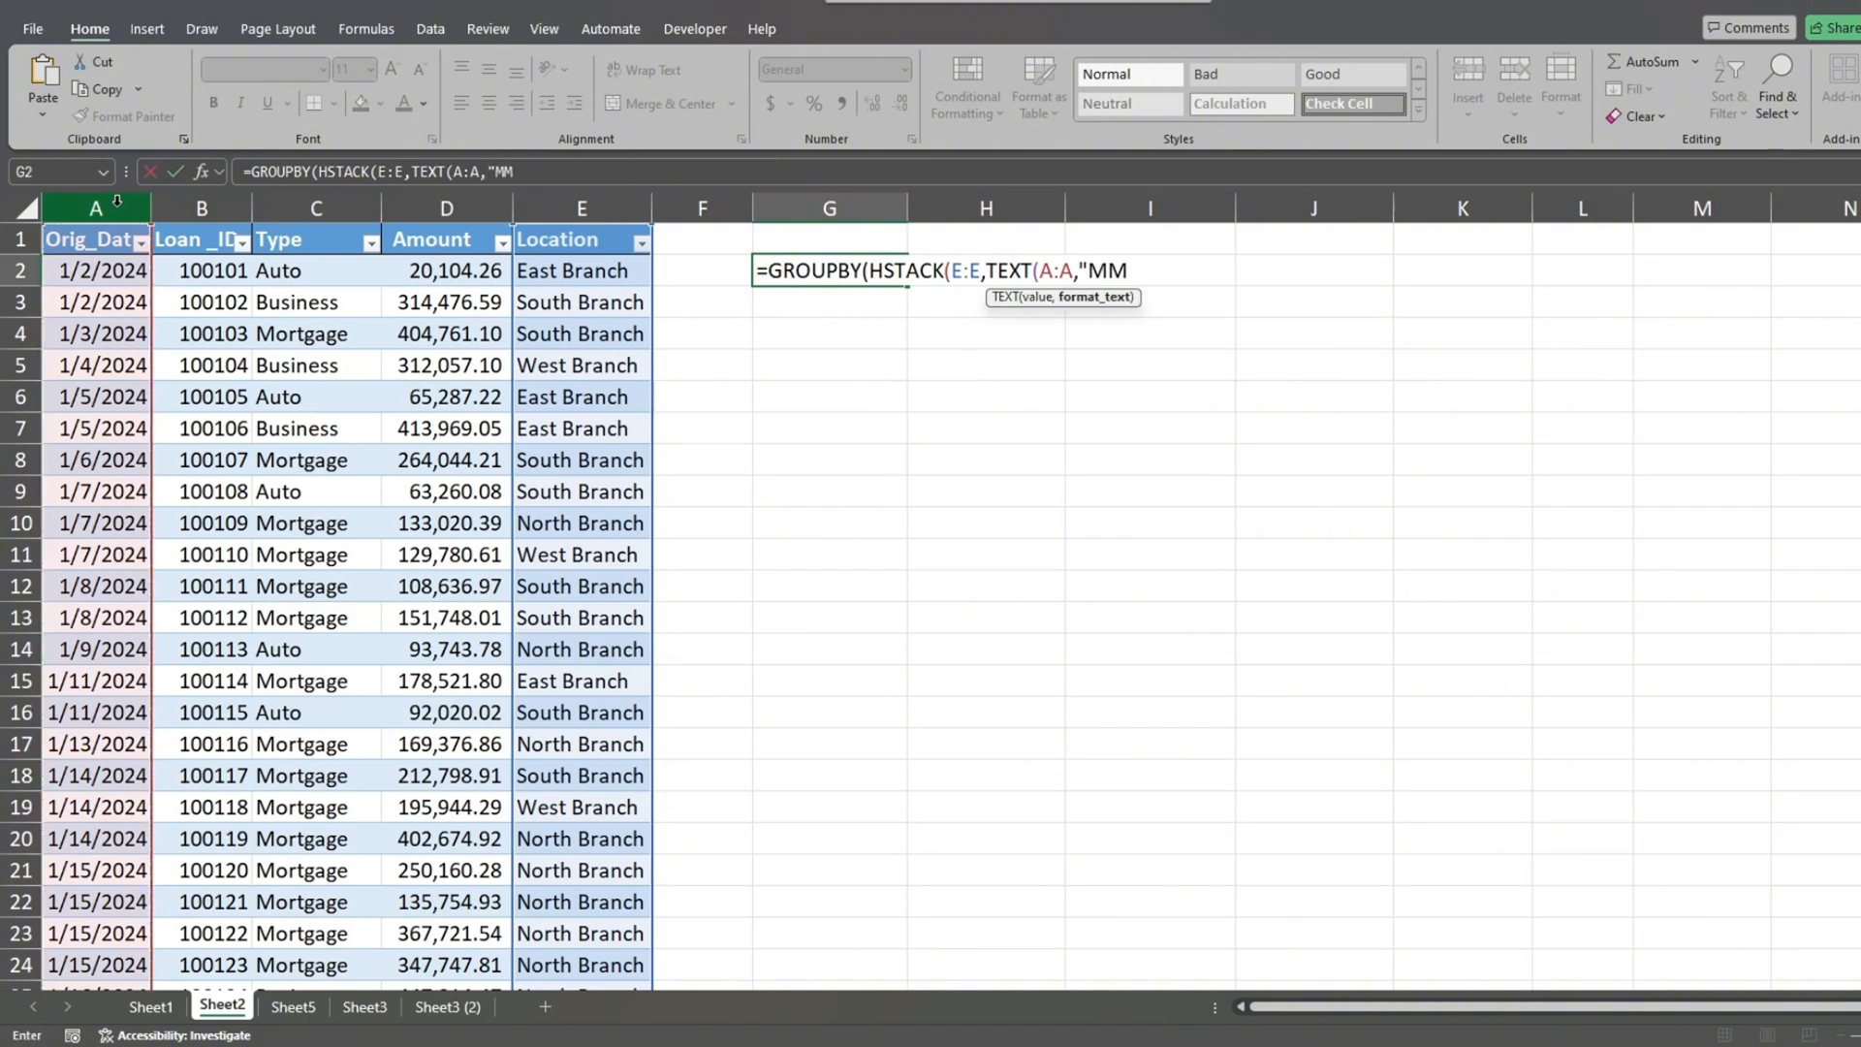
type("-YYYY")
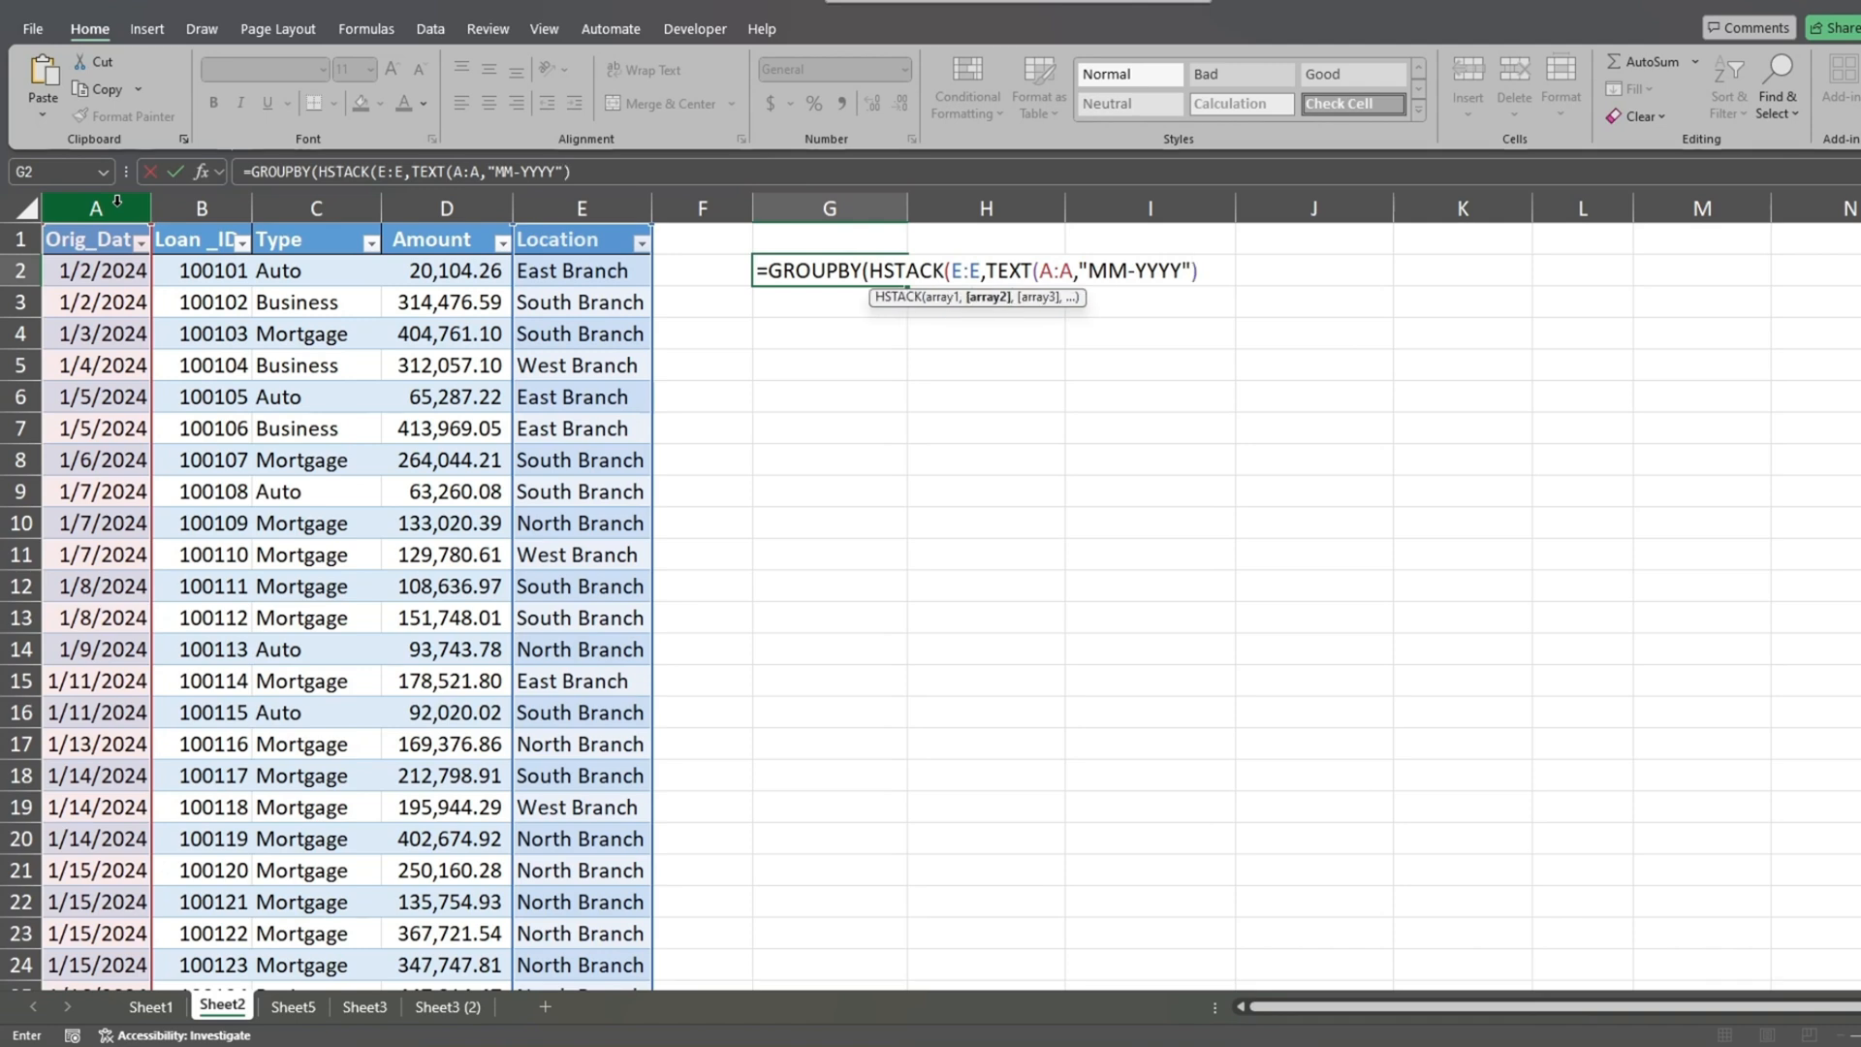
type("),")
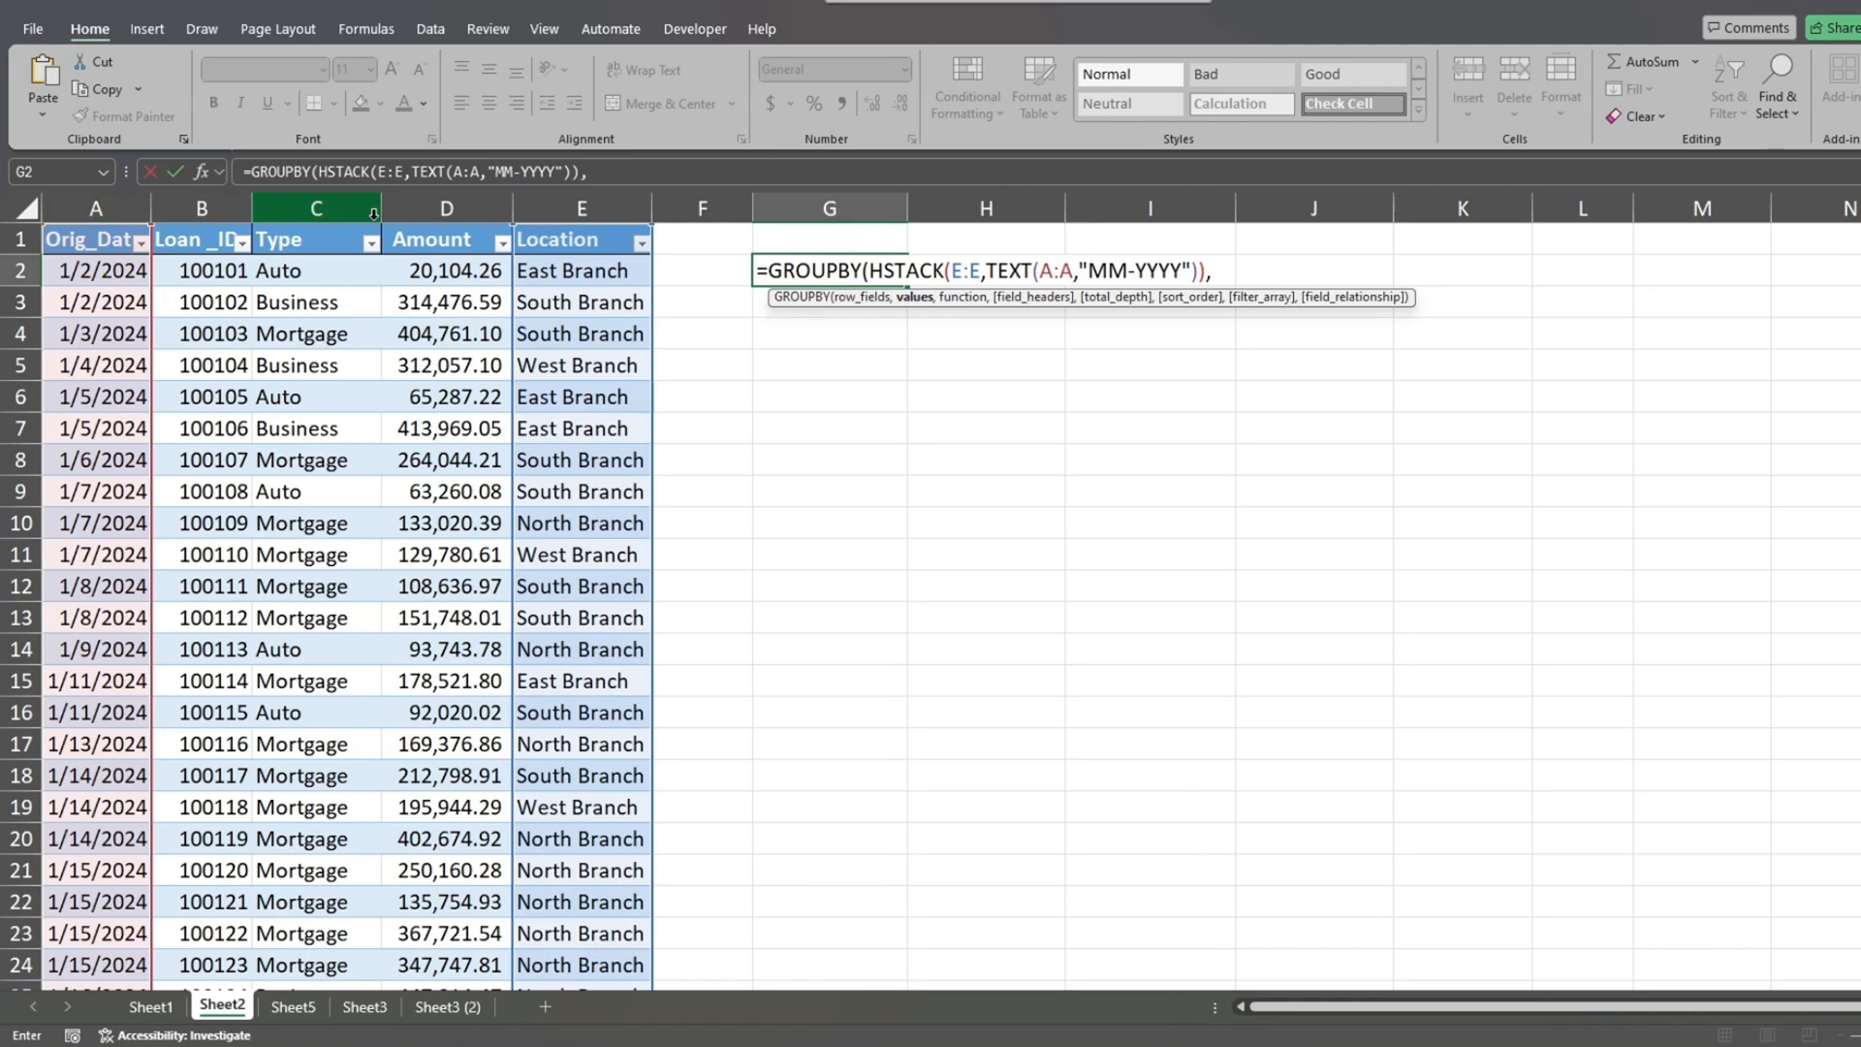
Add arguments D:D, SUM, headers 1, totals 2, sort 1 and filter A:A<>"" to the GROUPBY.
type("D:D")
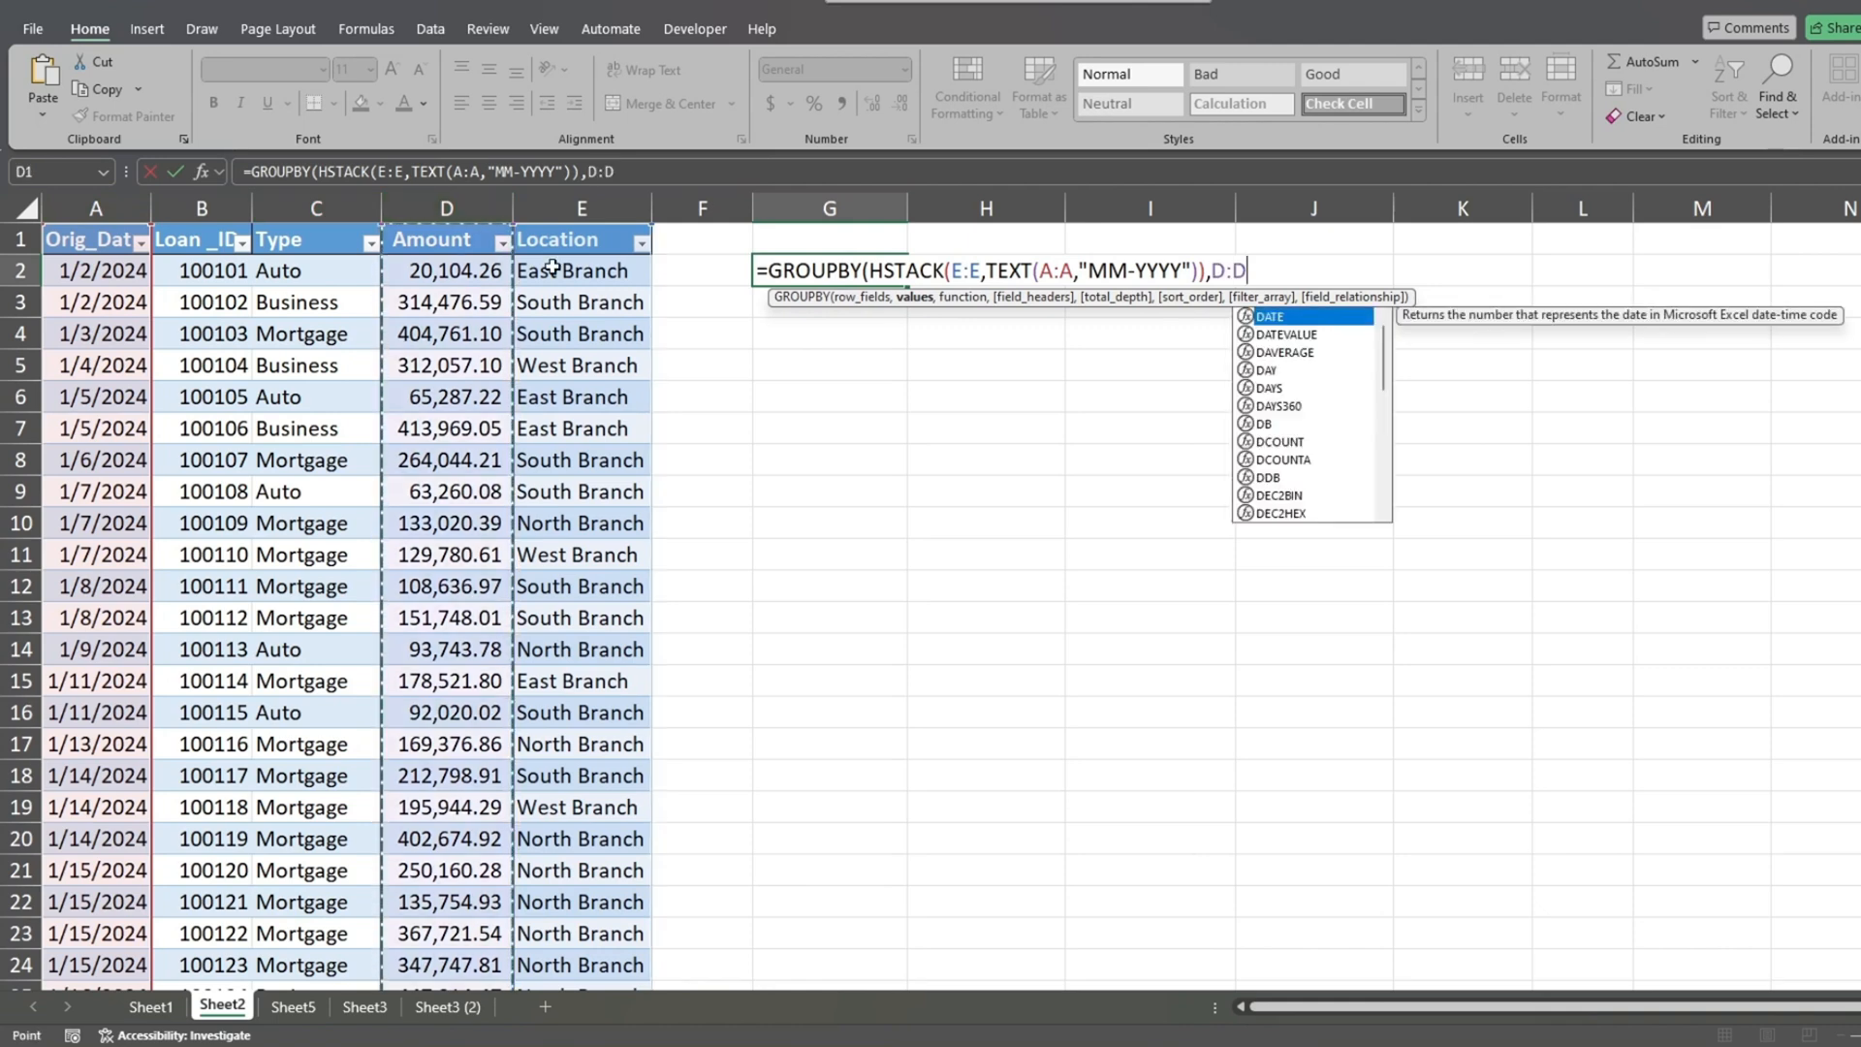
type(",SUM")
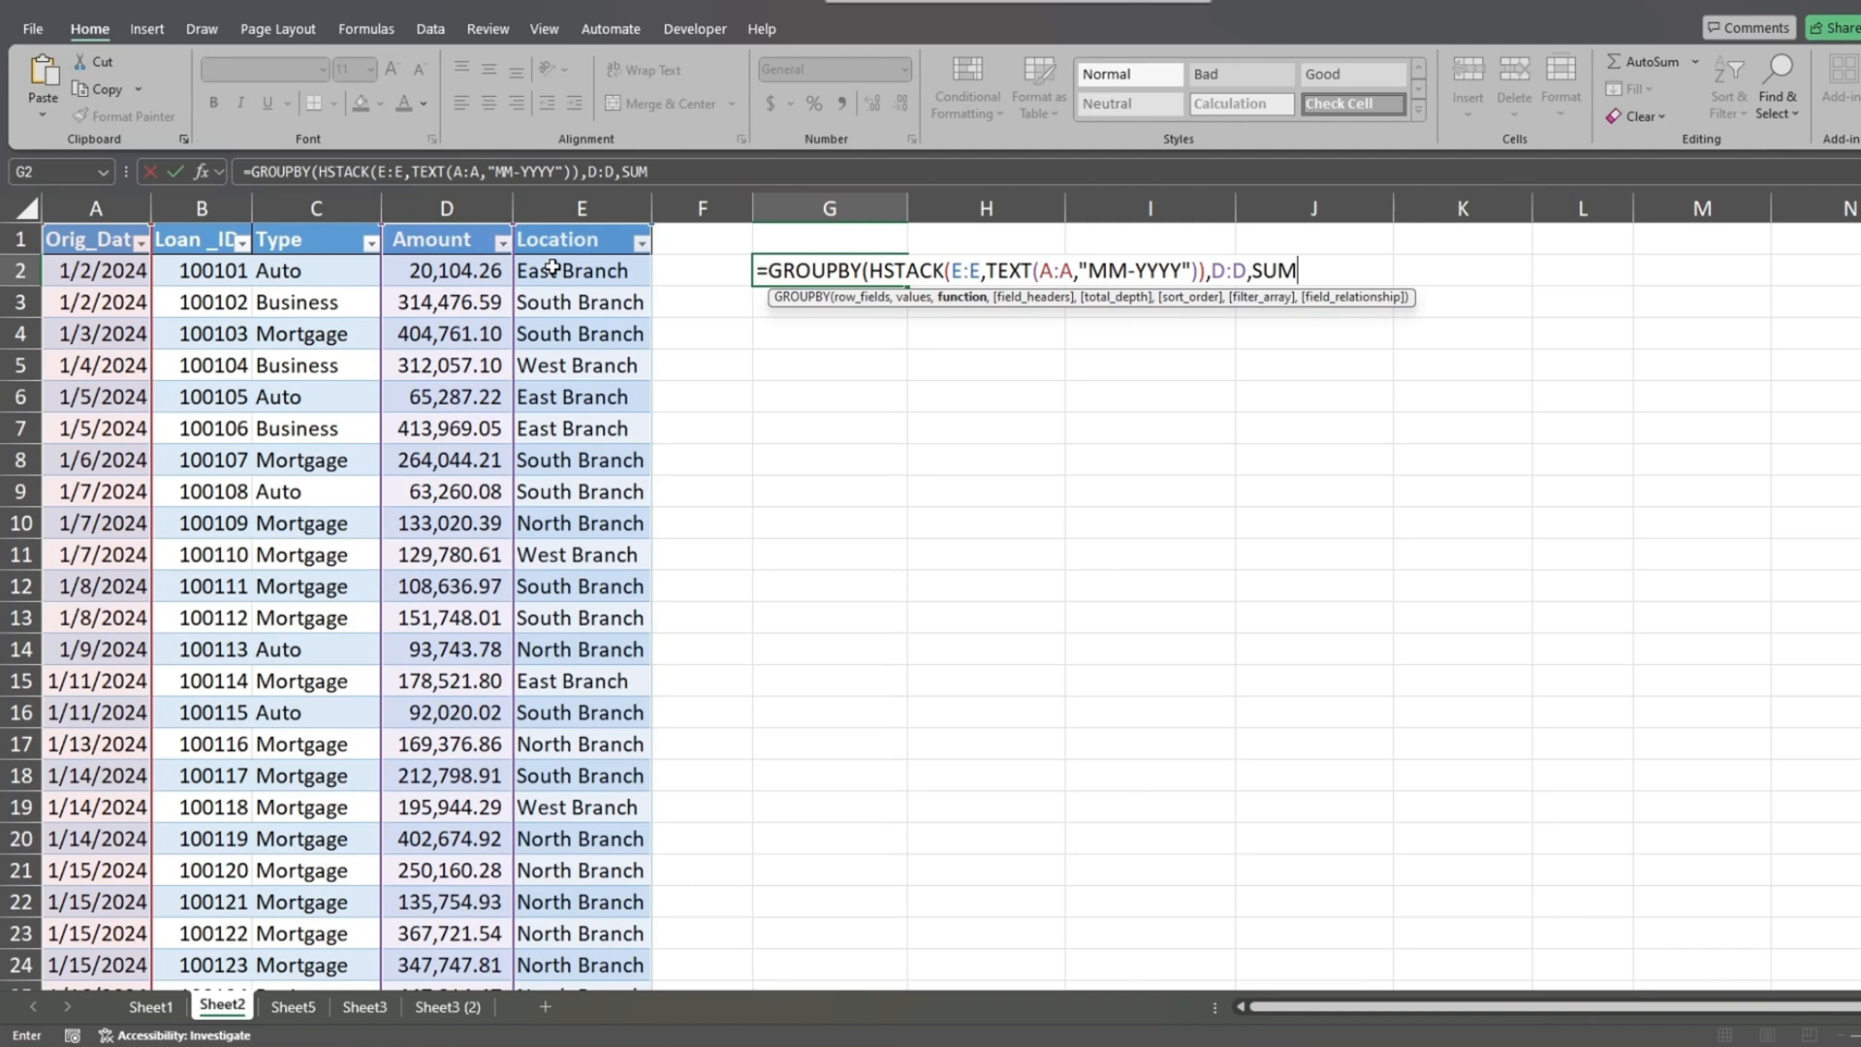
type(",")
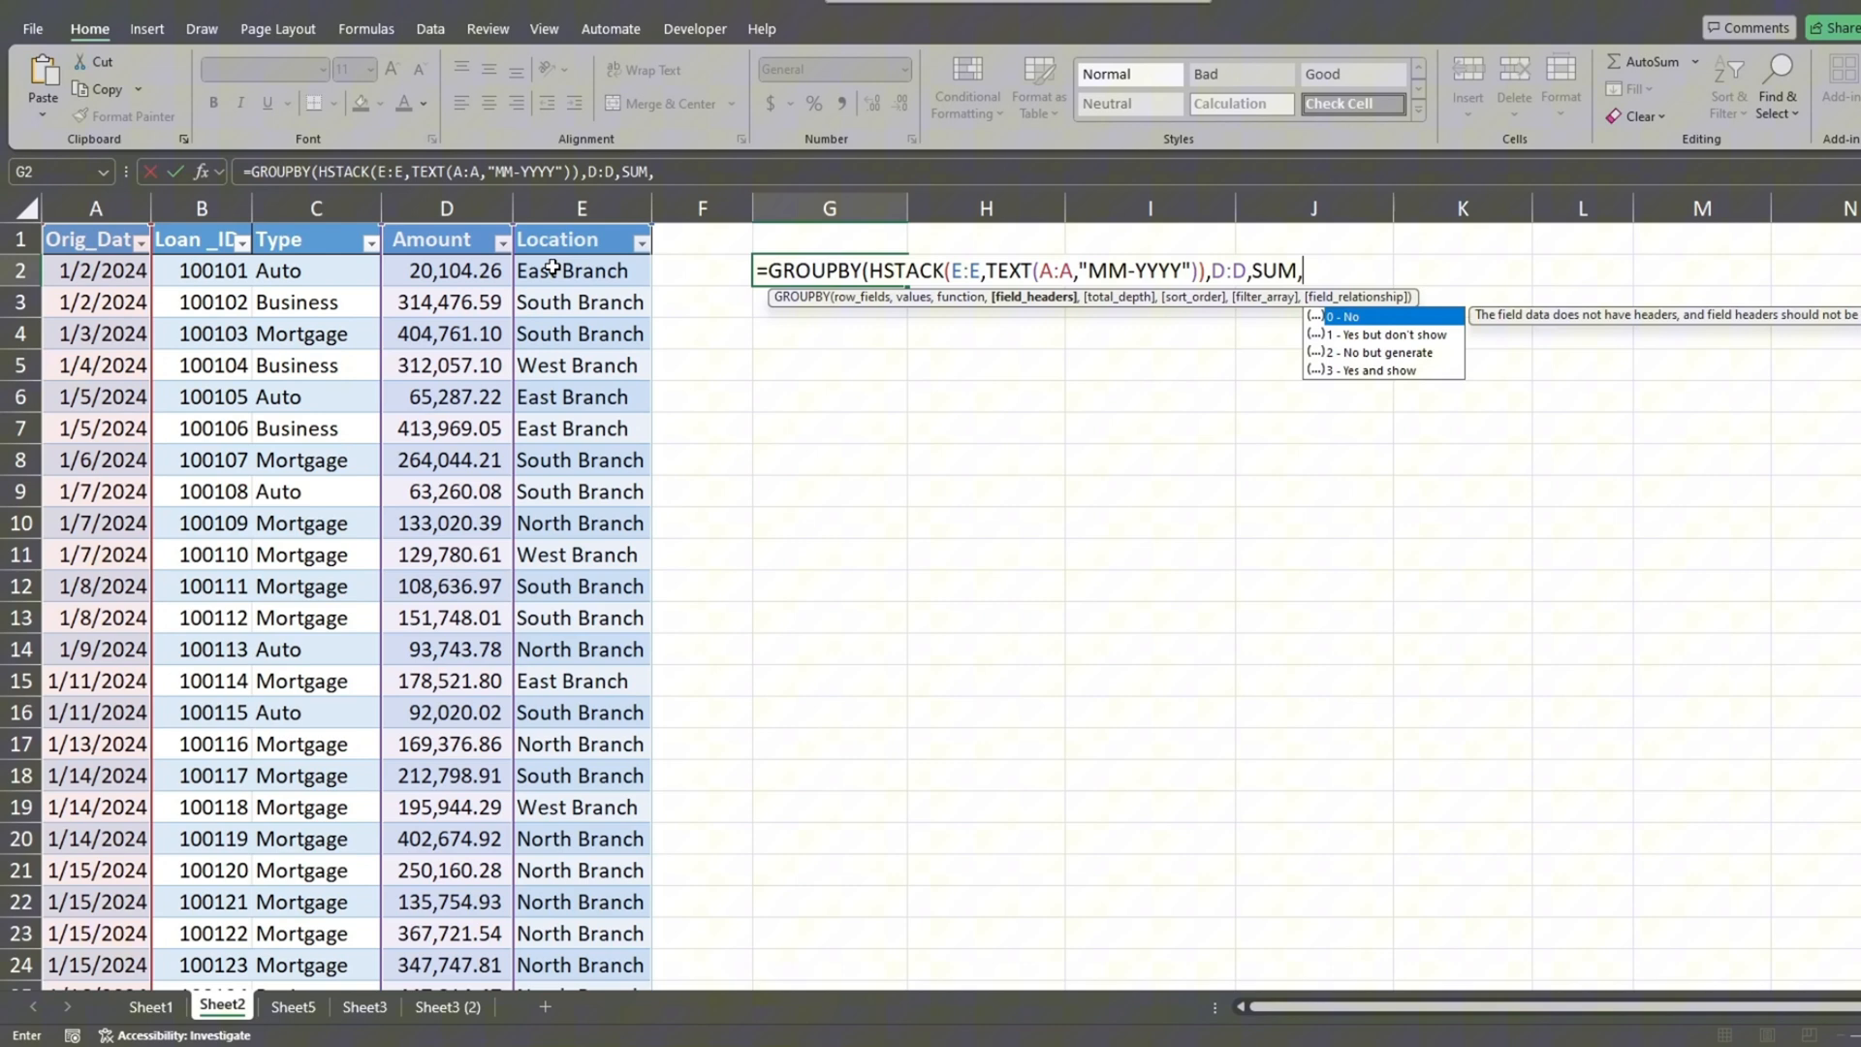
type("1")
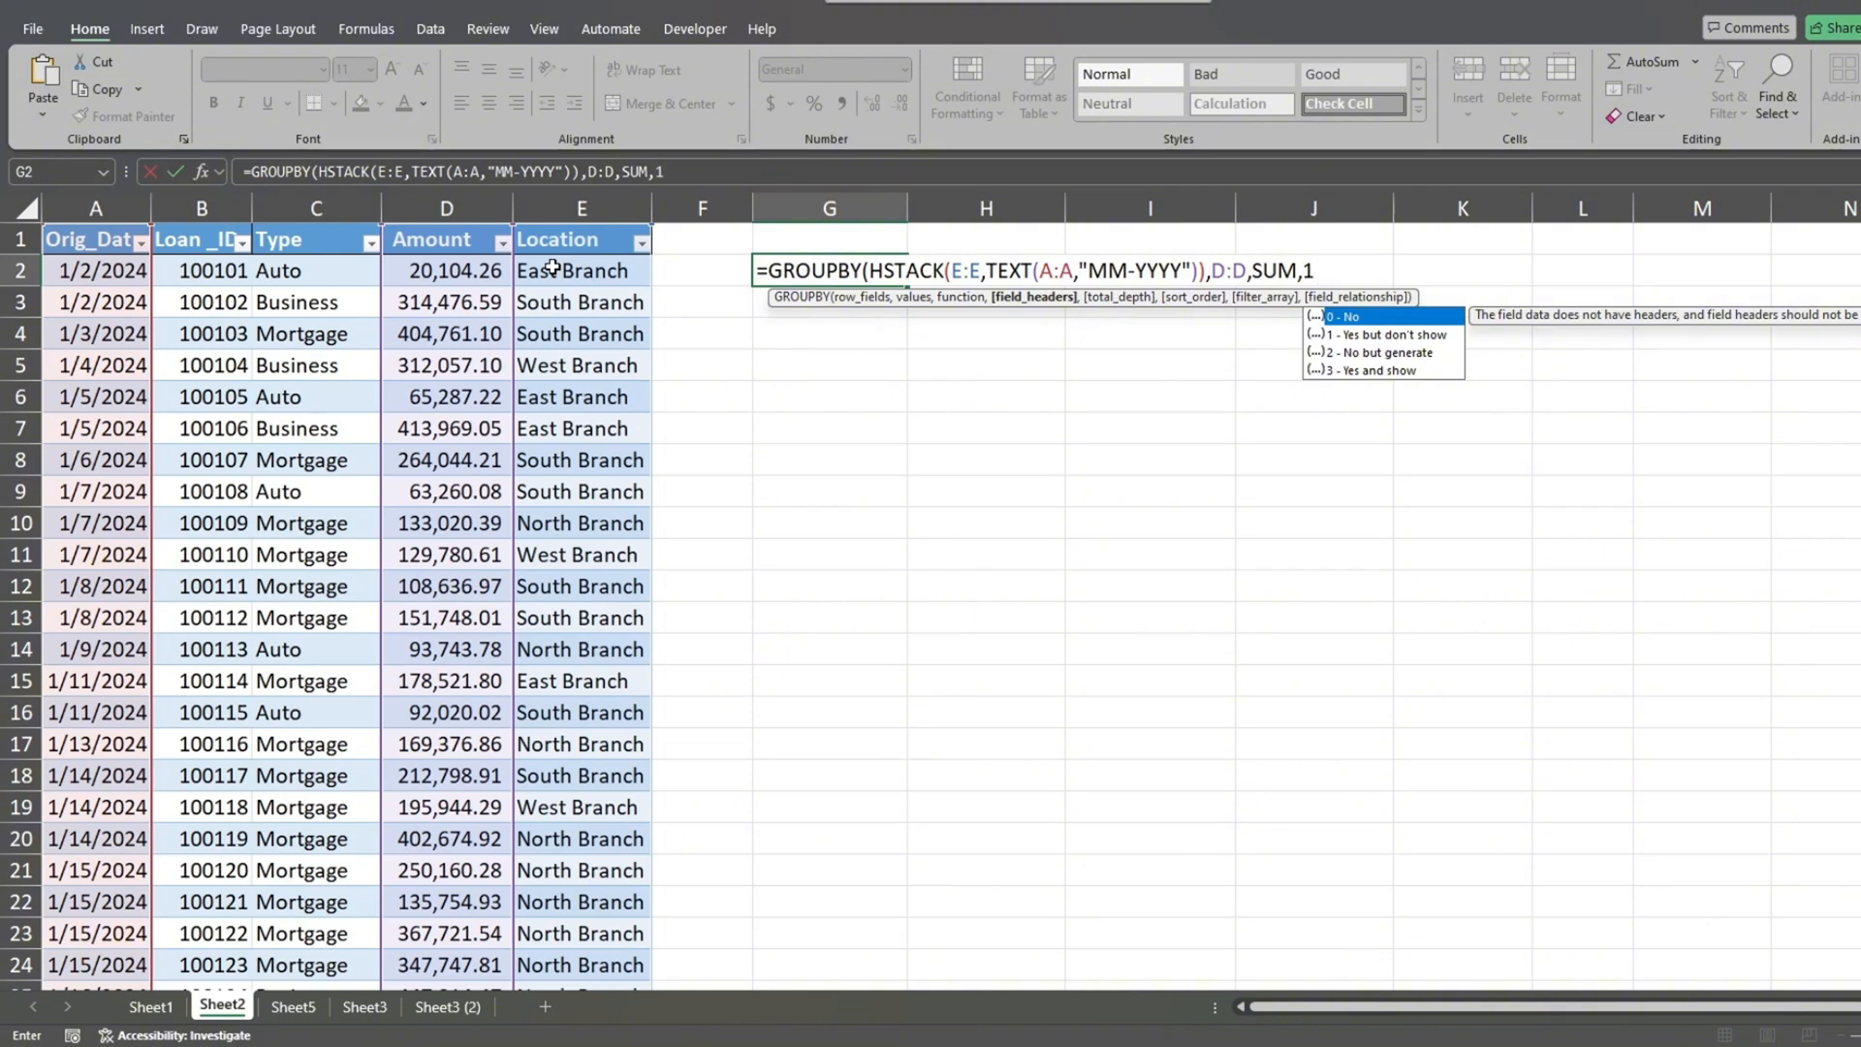
type(",")
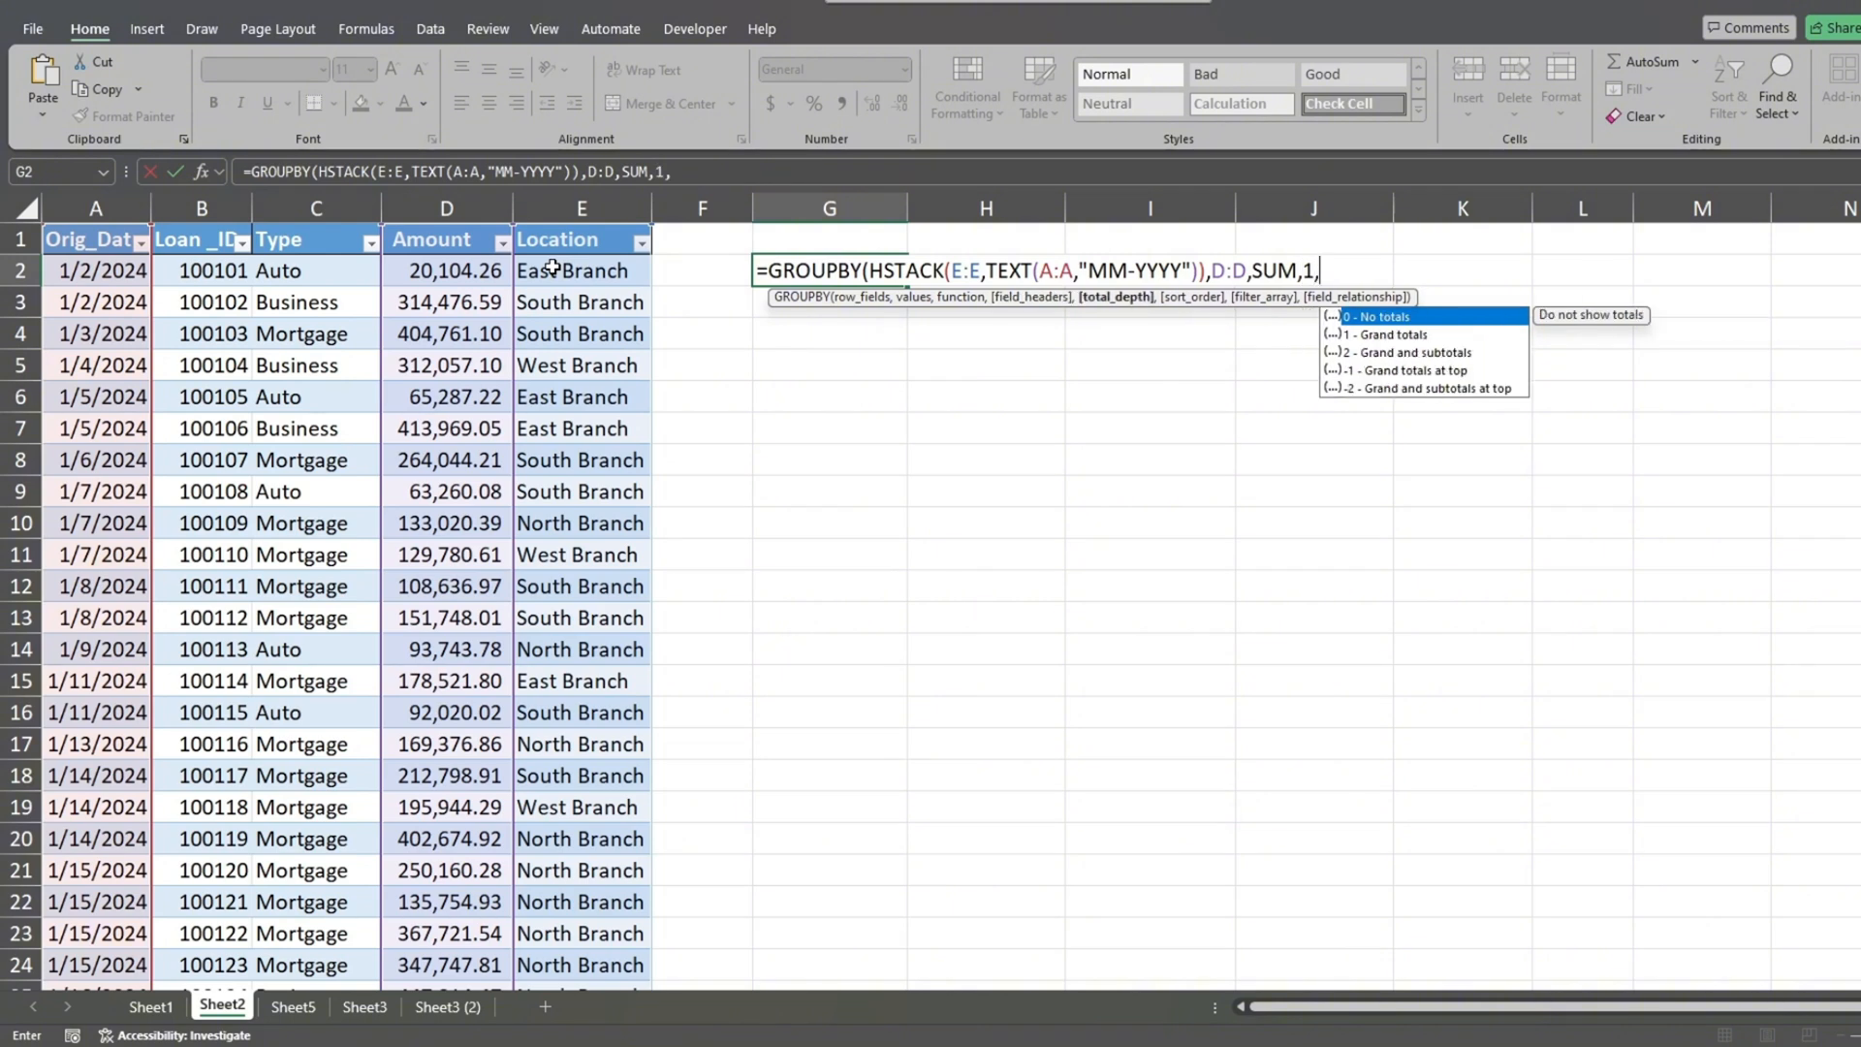
type("2")
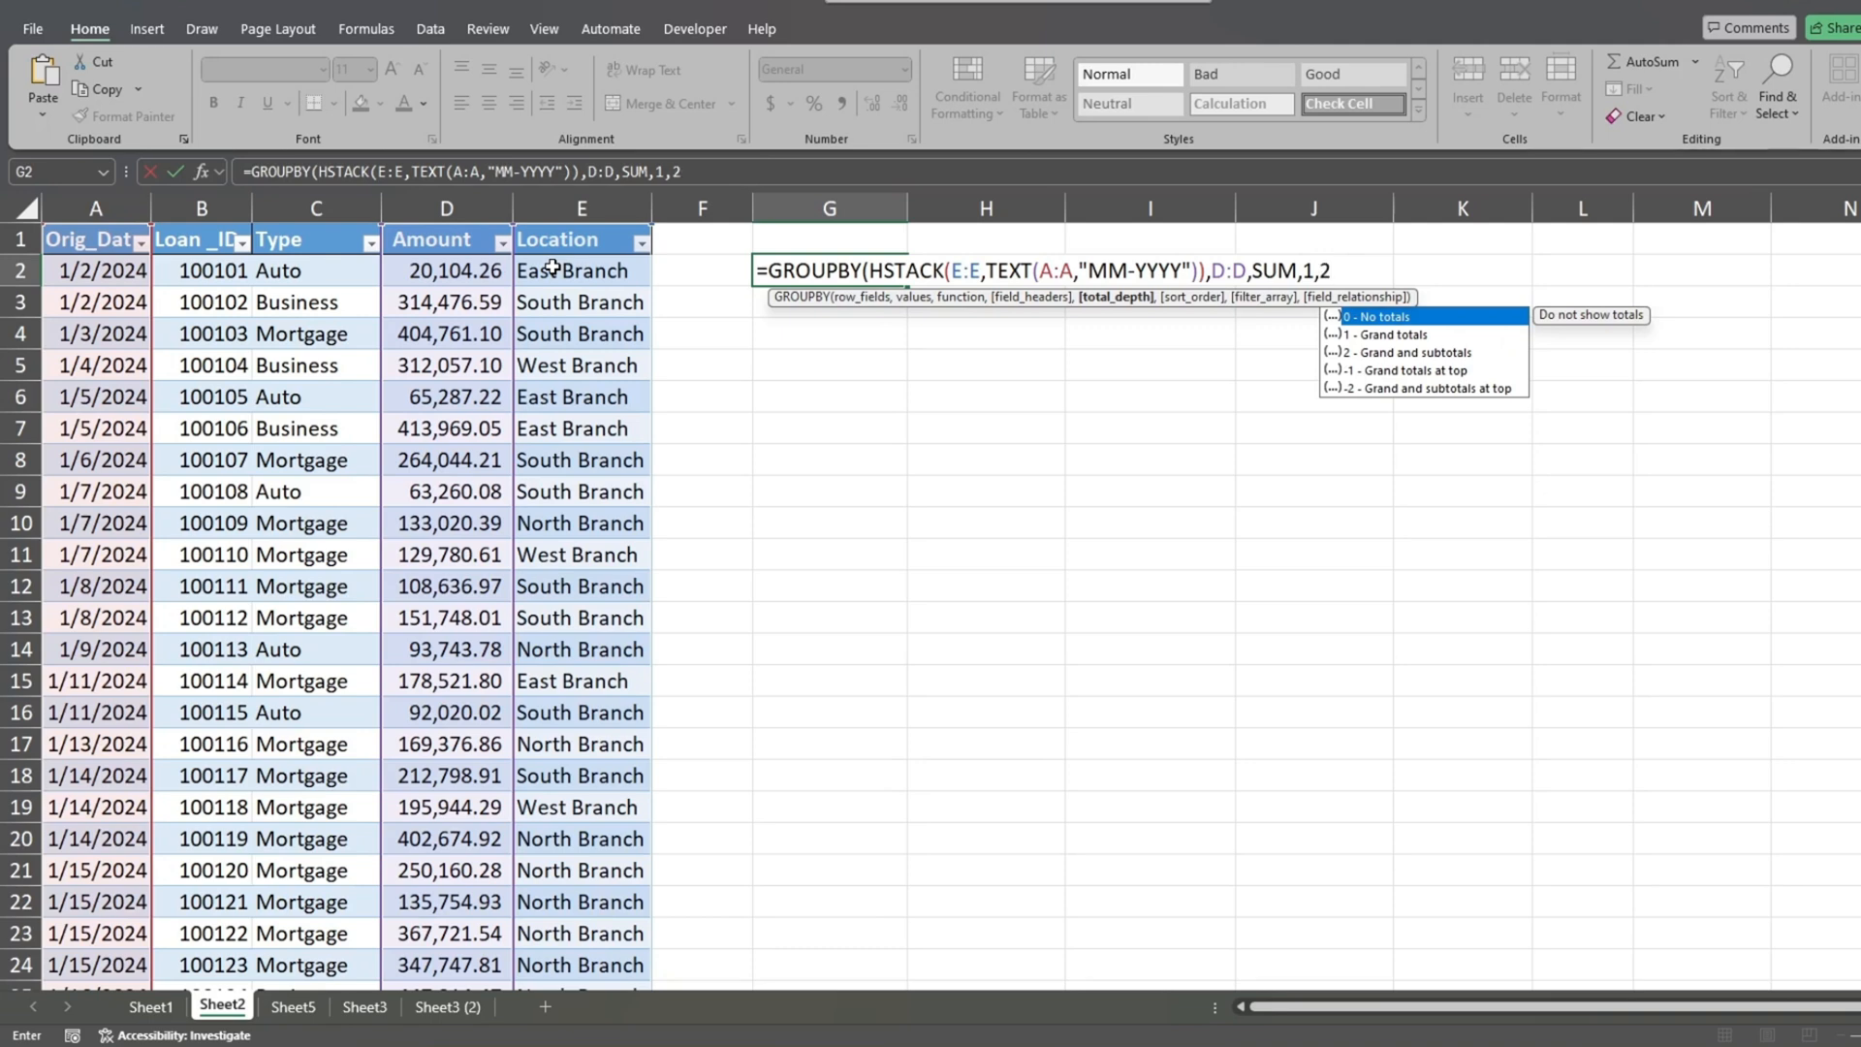
type(",1")
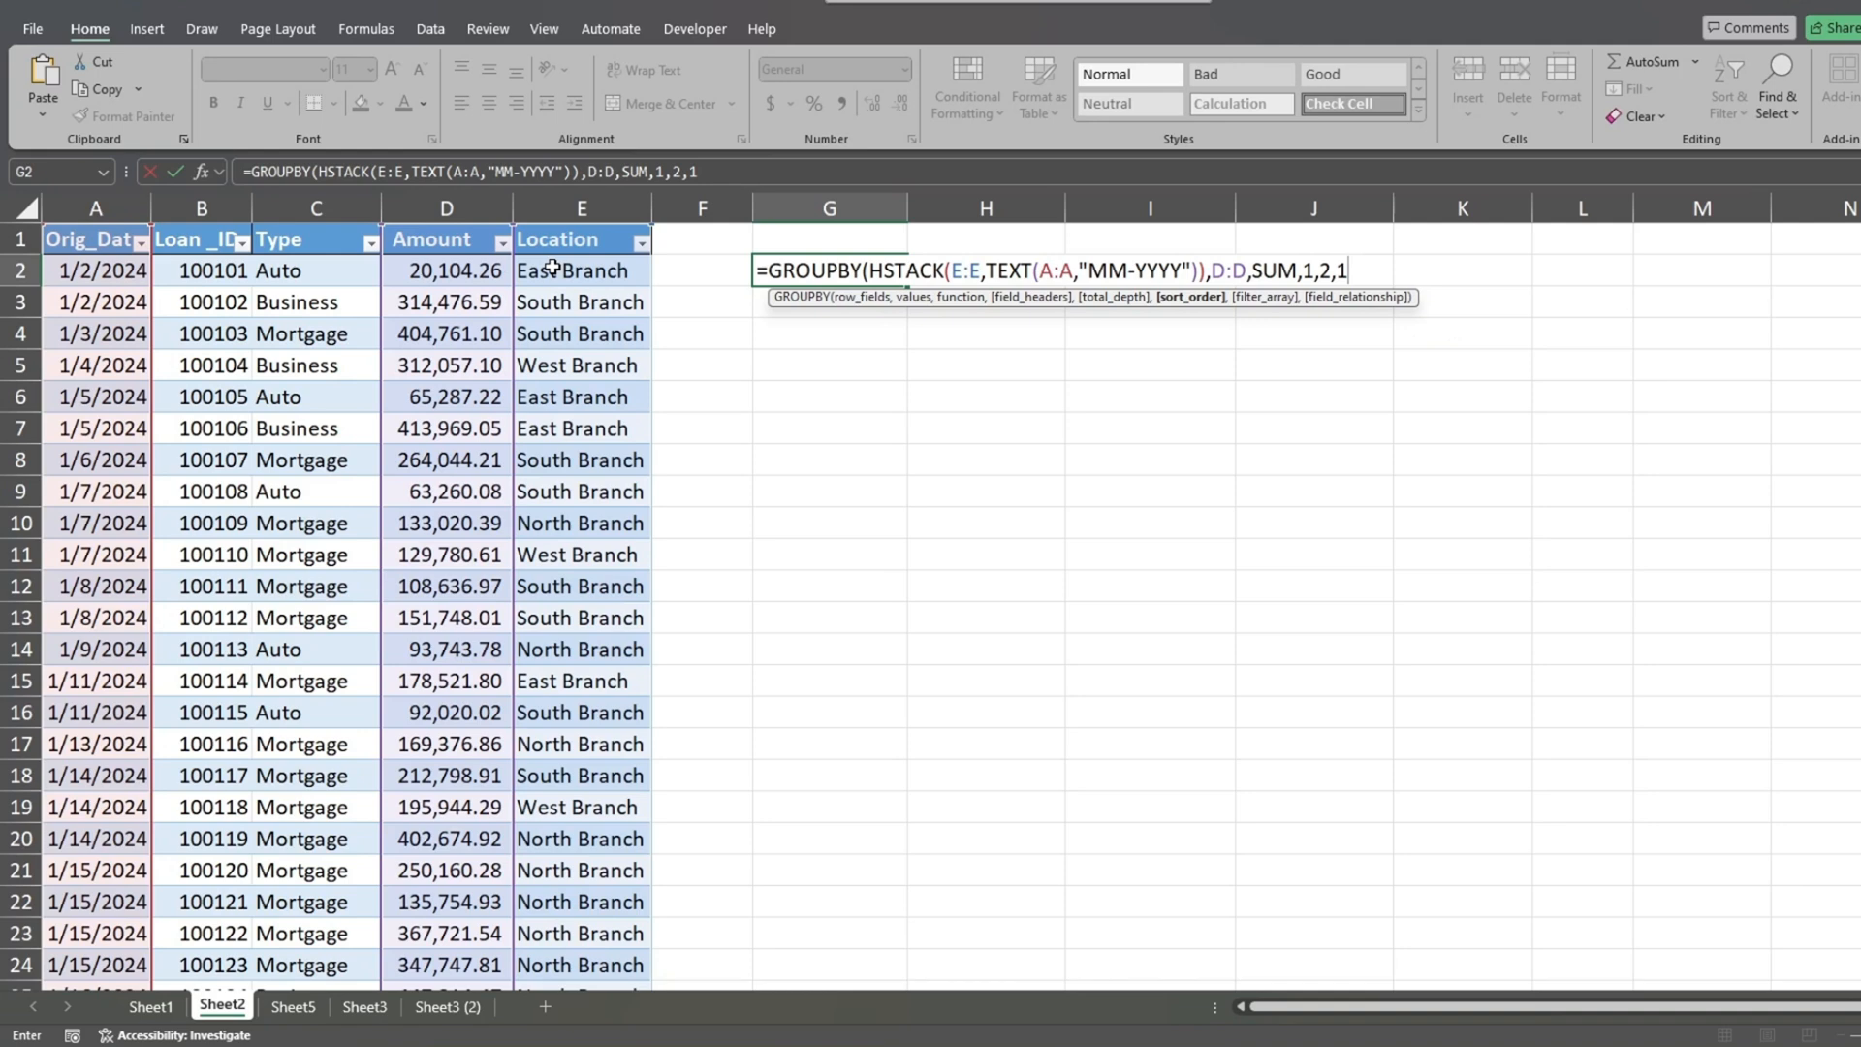
type(",")
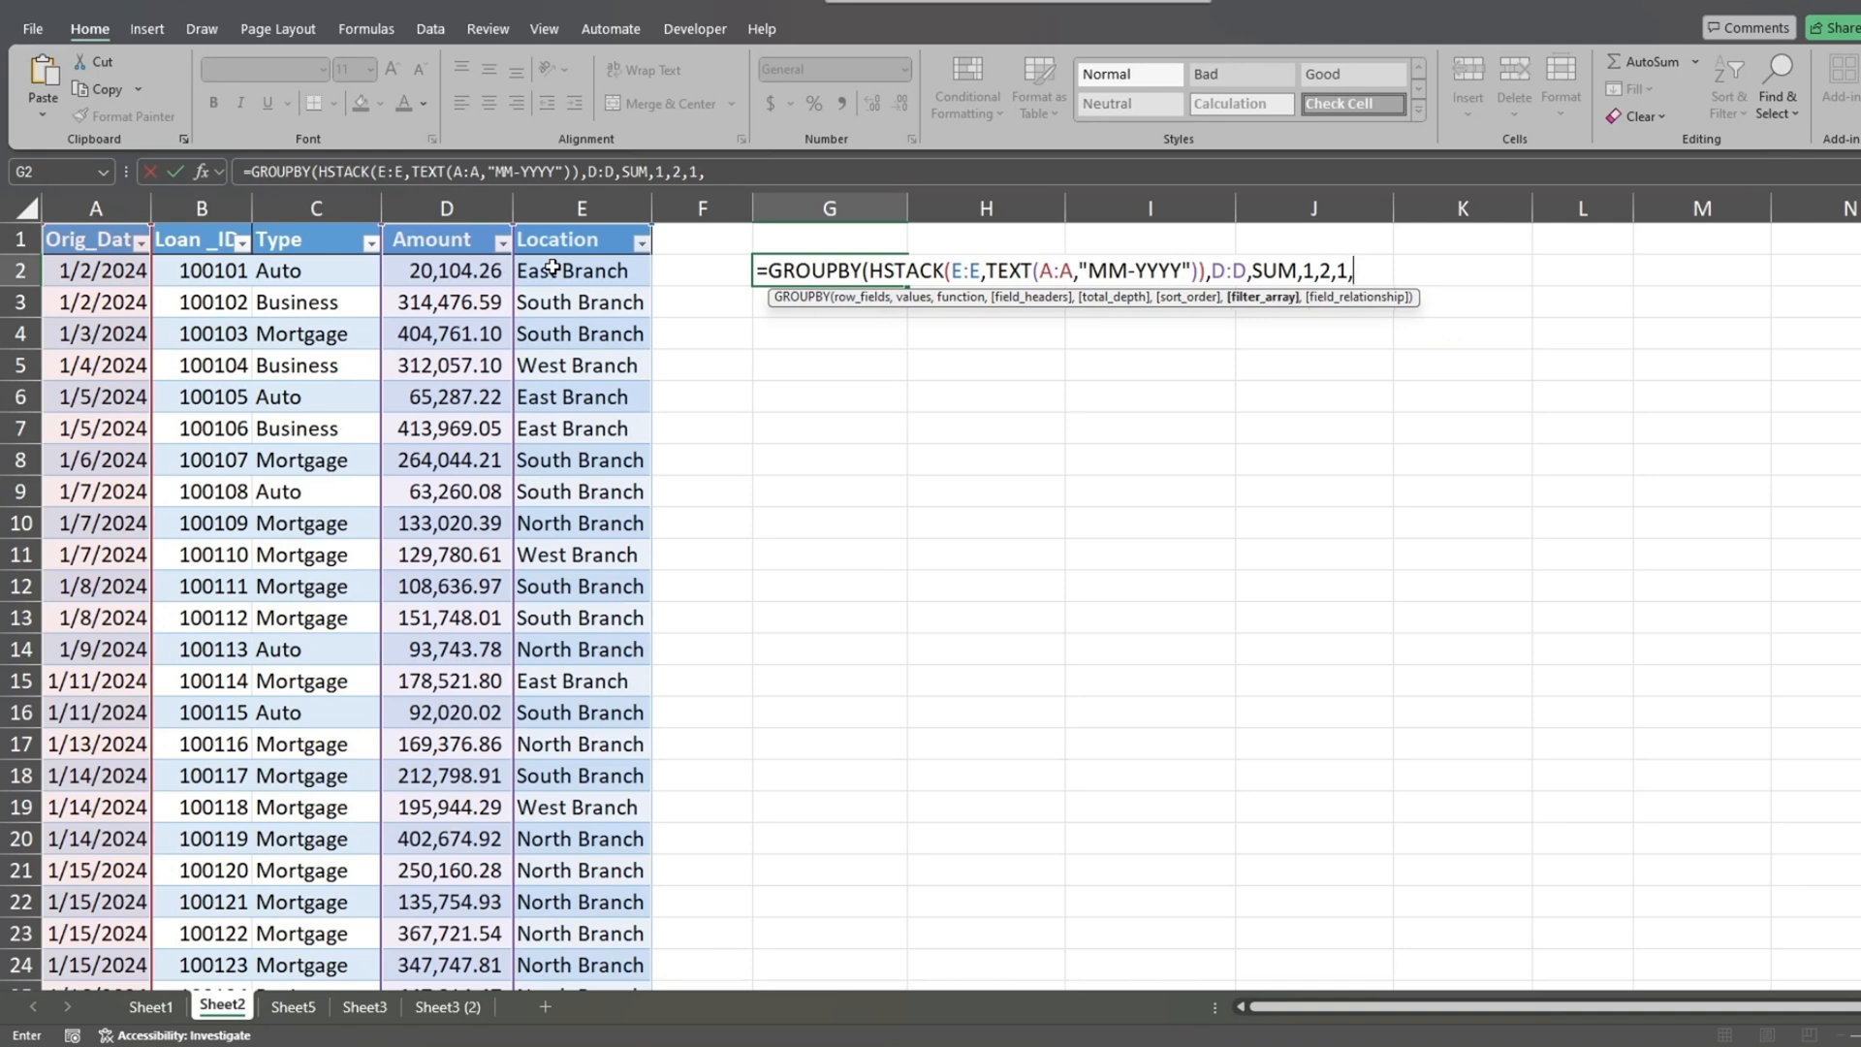
type("A:A")
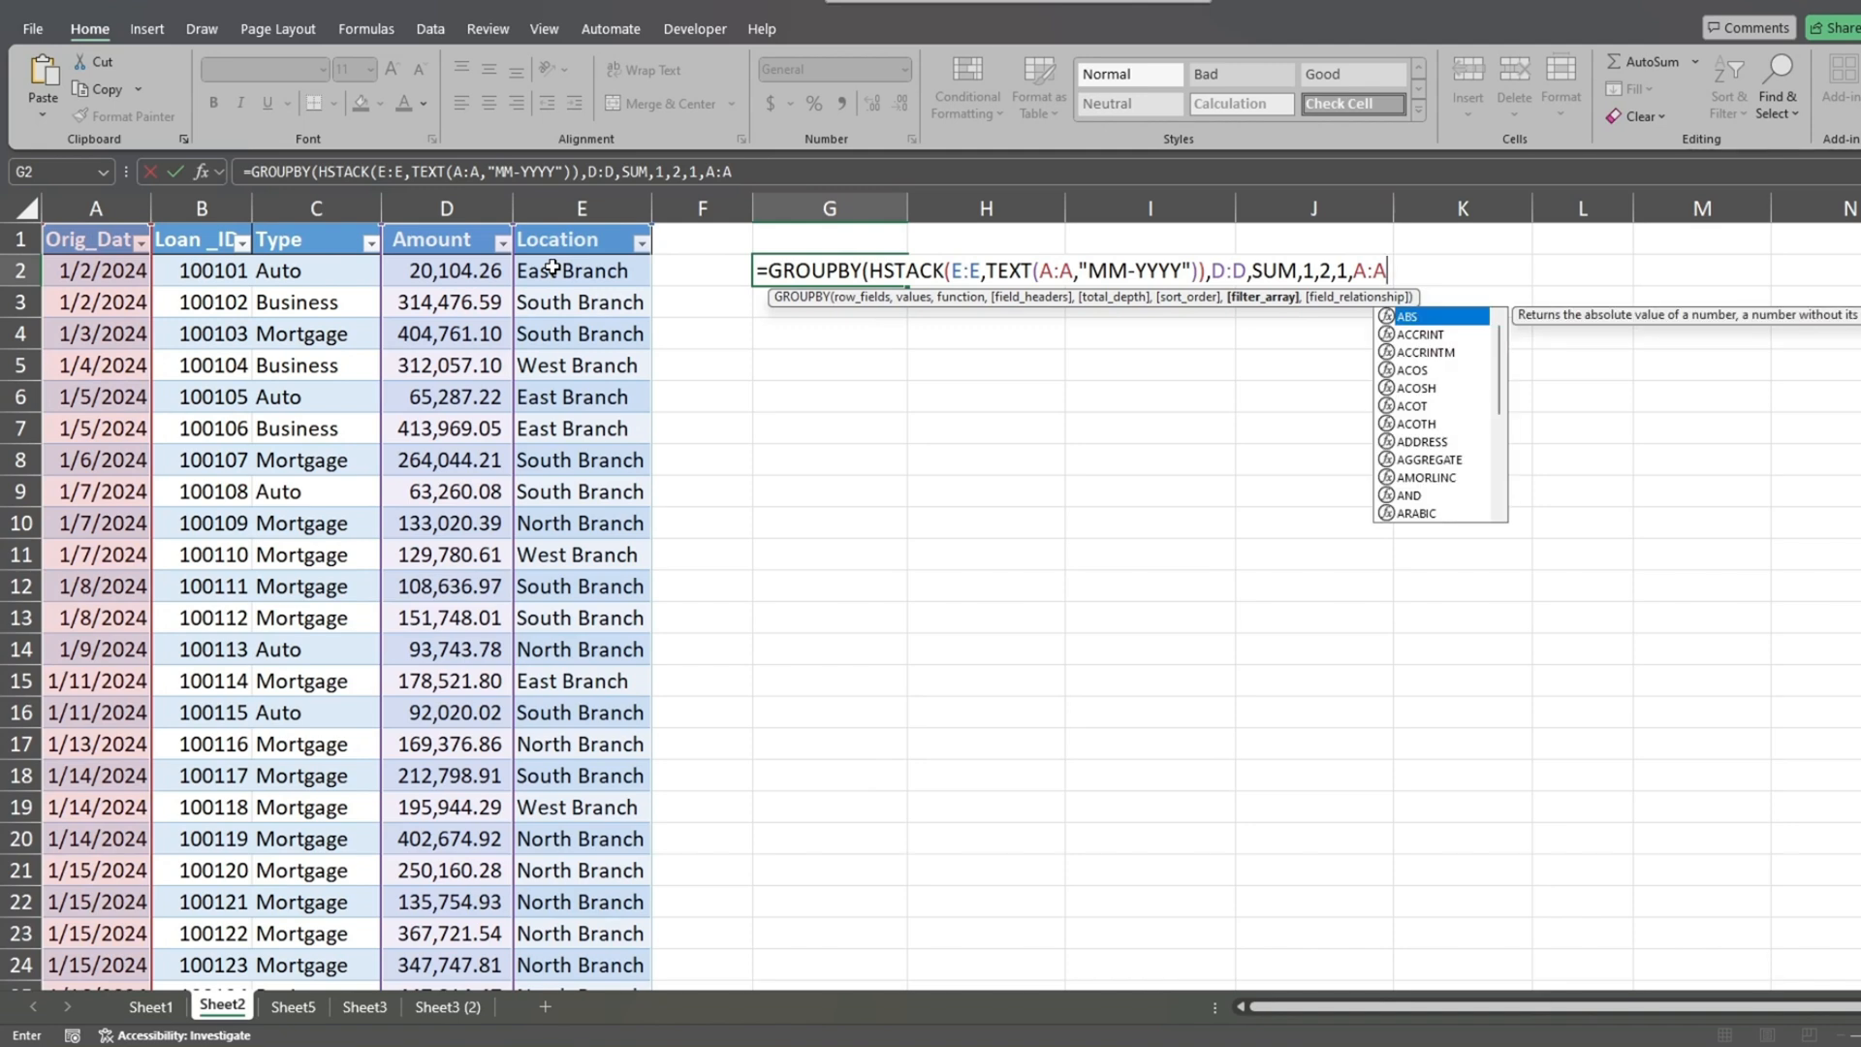
type("<>\"\"")
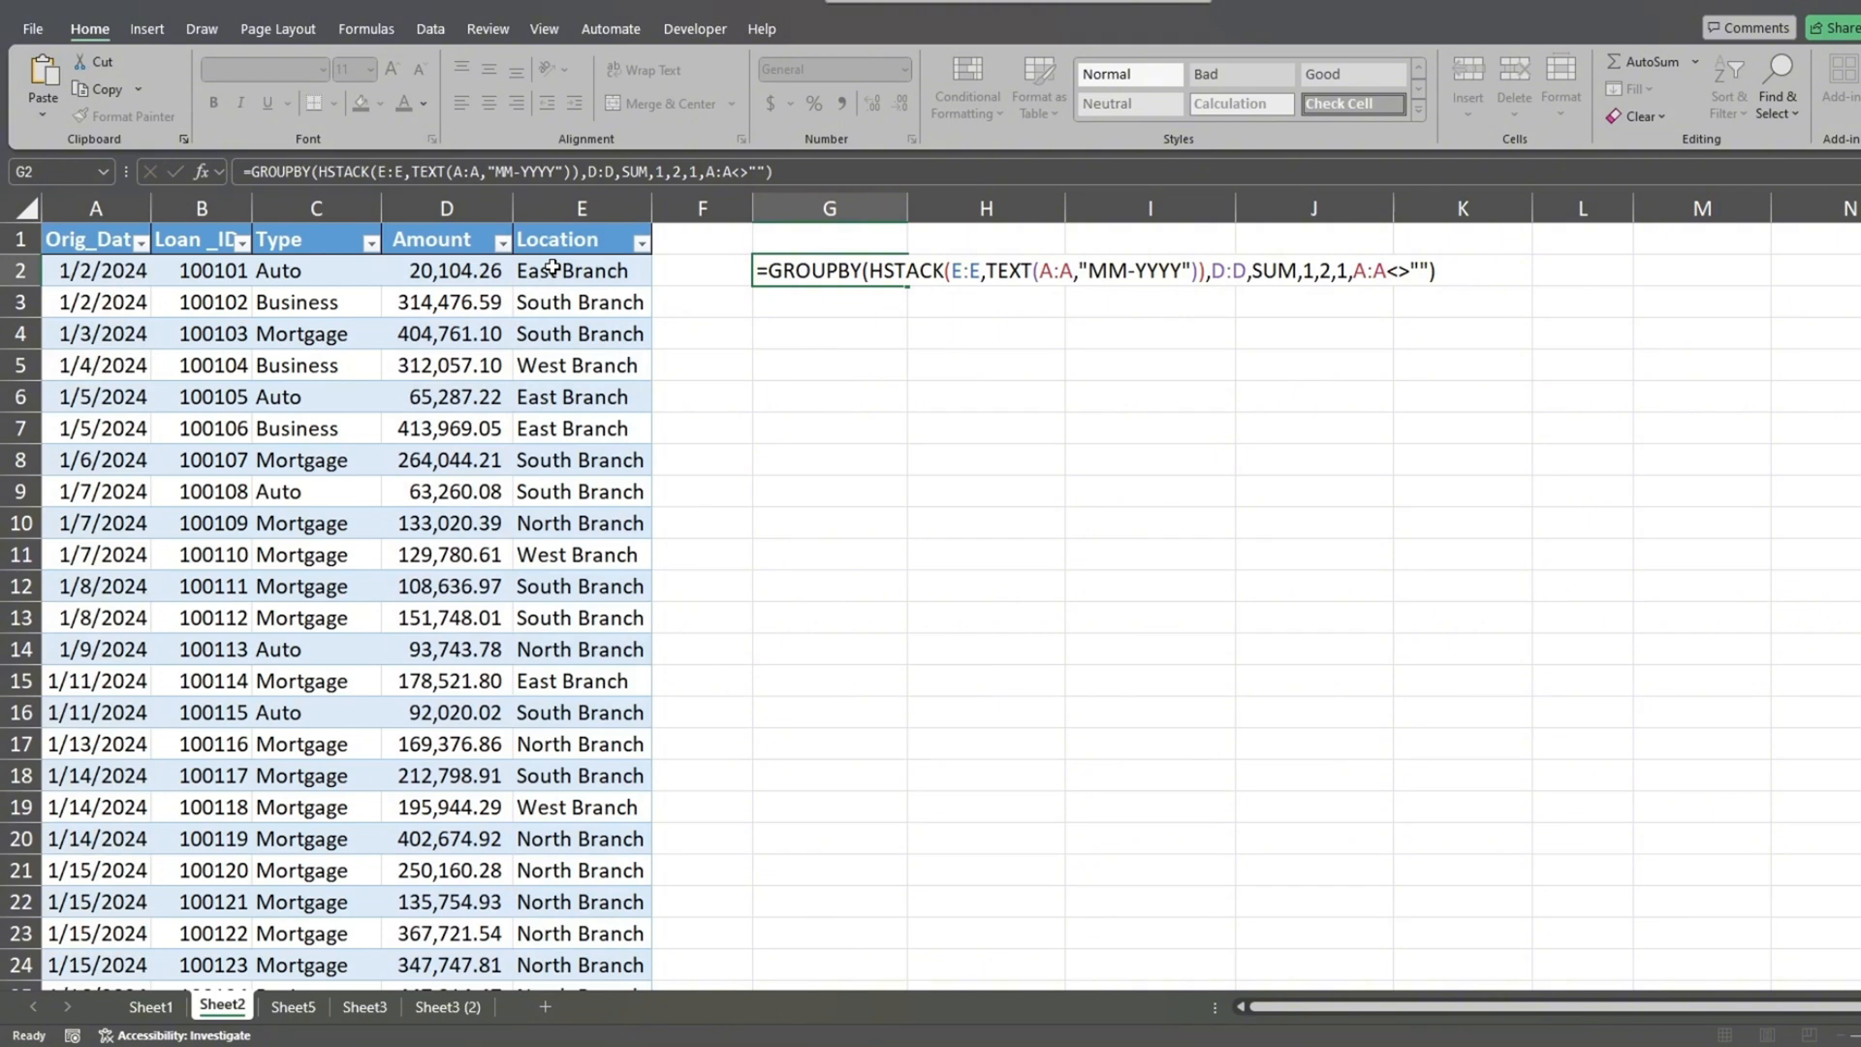
Commit the formula and review the spilled branch-and-month loan totals with subtotals.
key("Return")
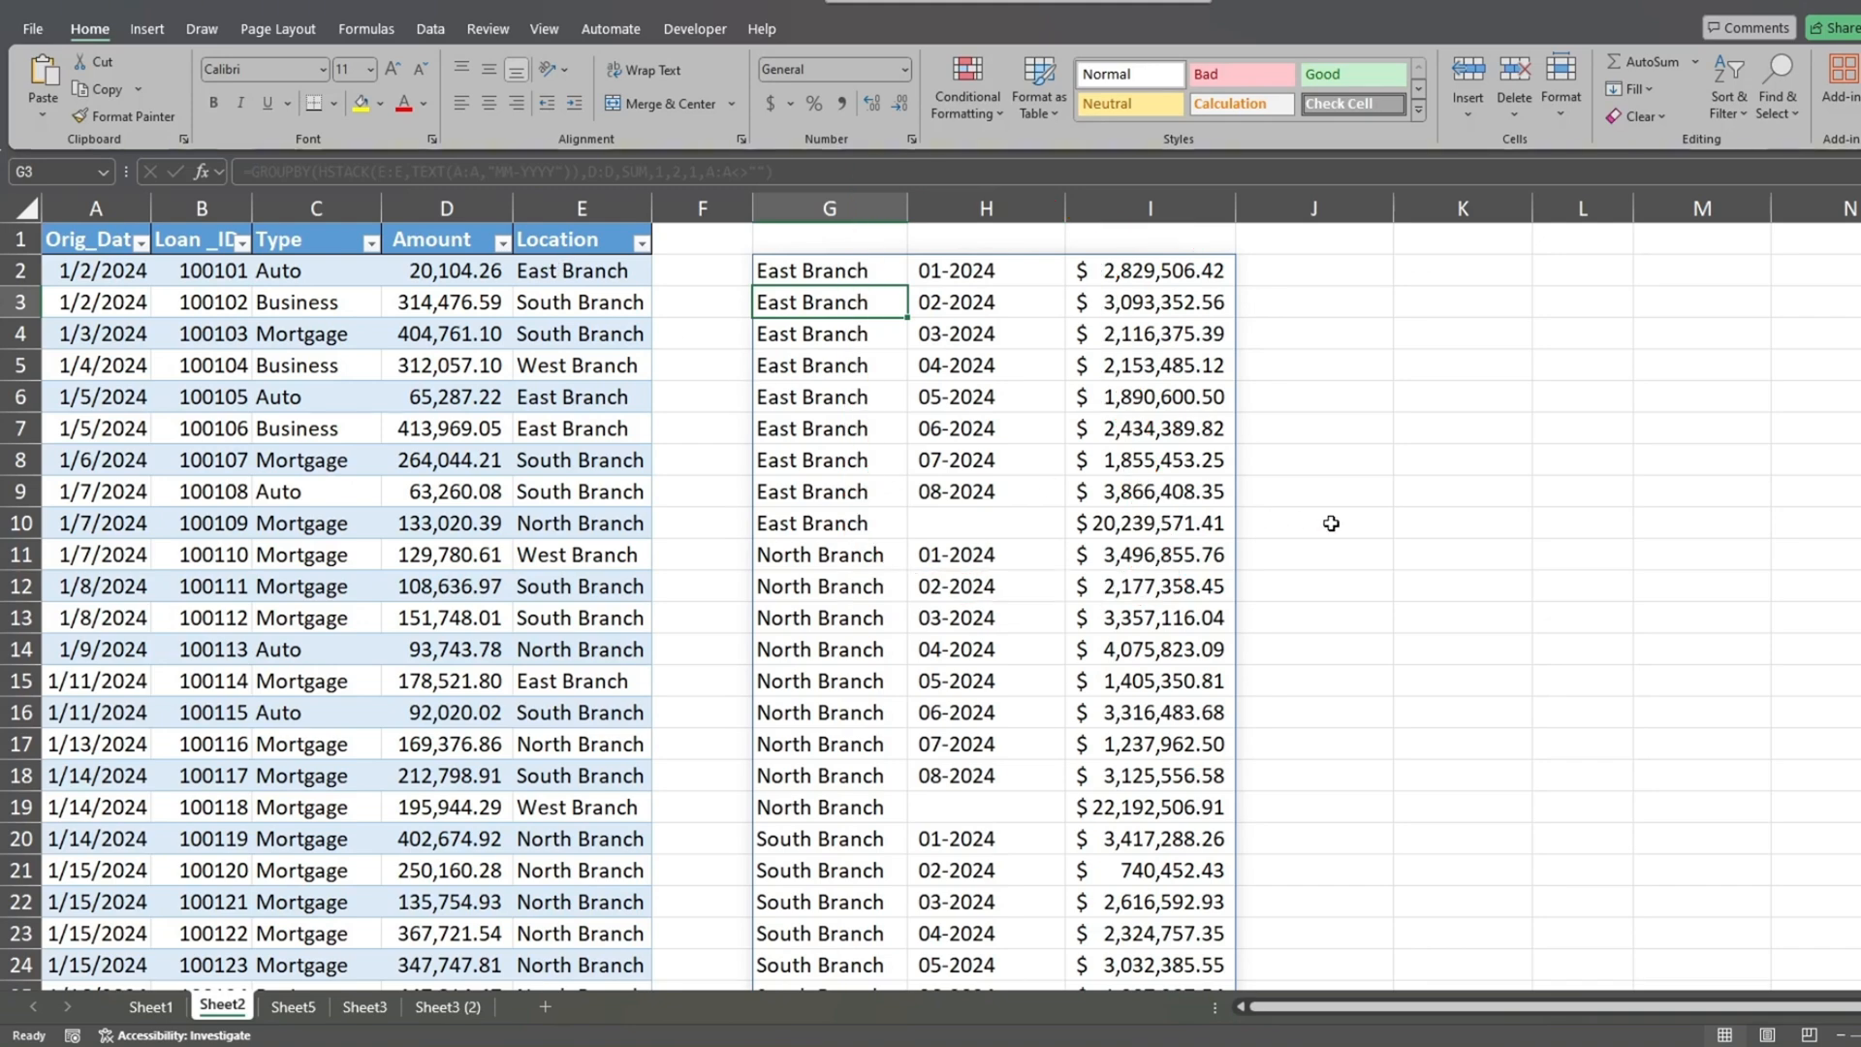
scroll("down", 3)
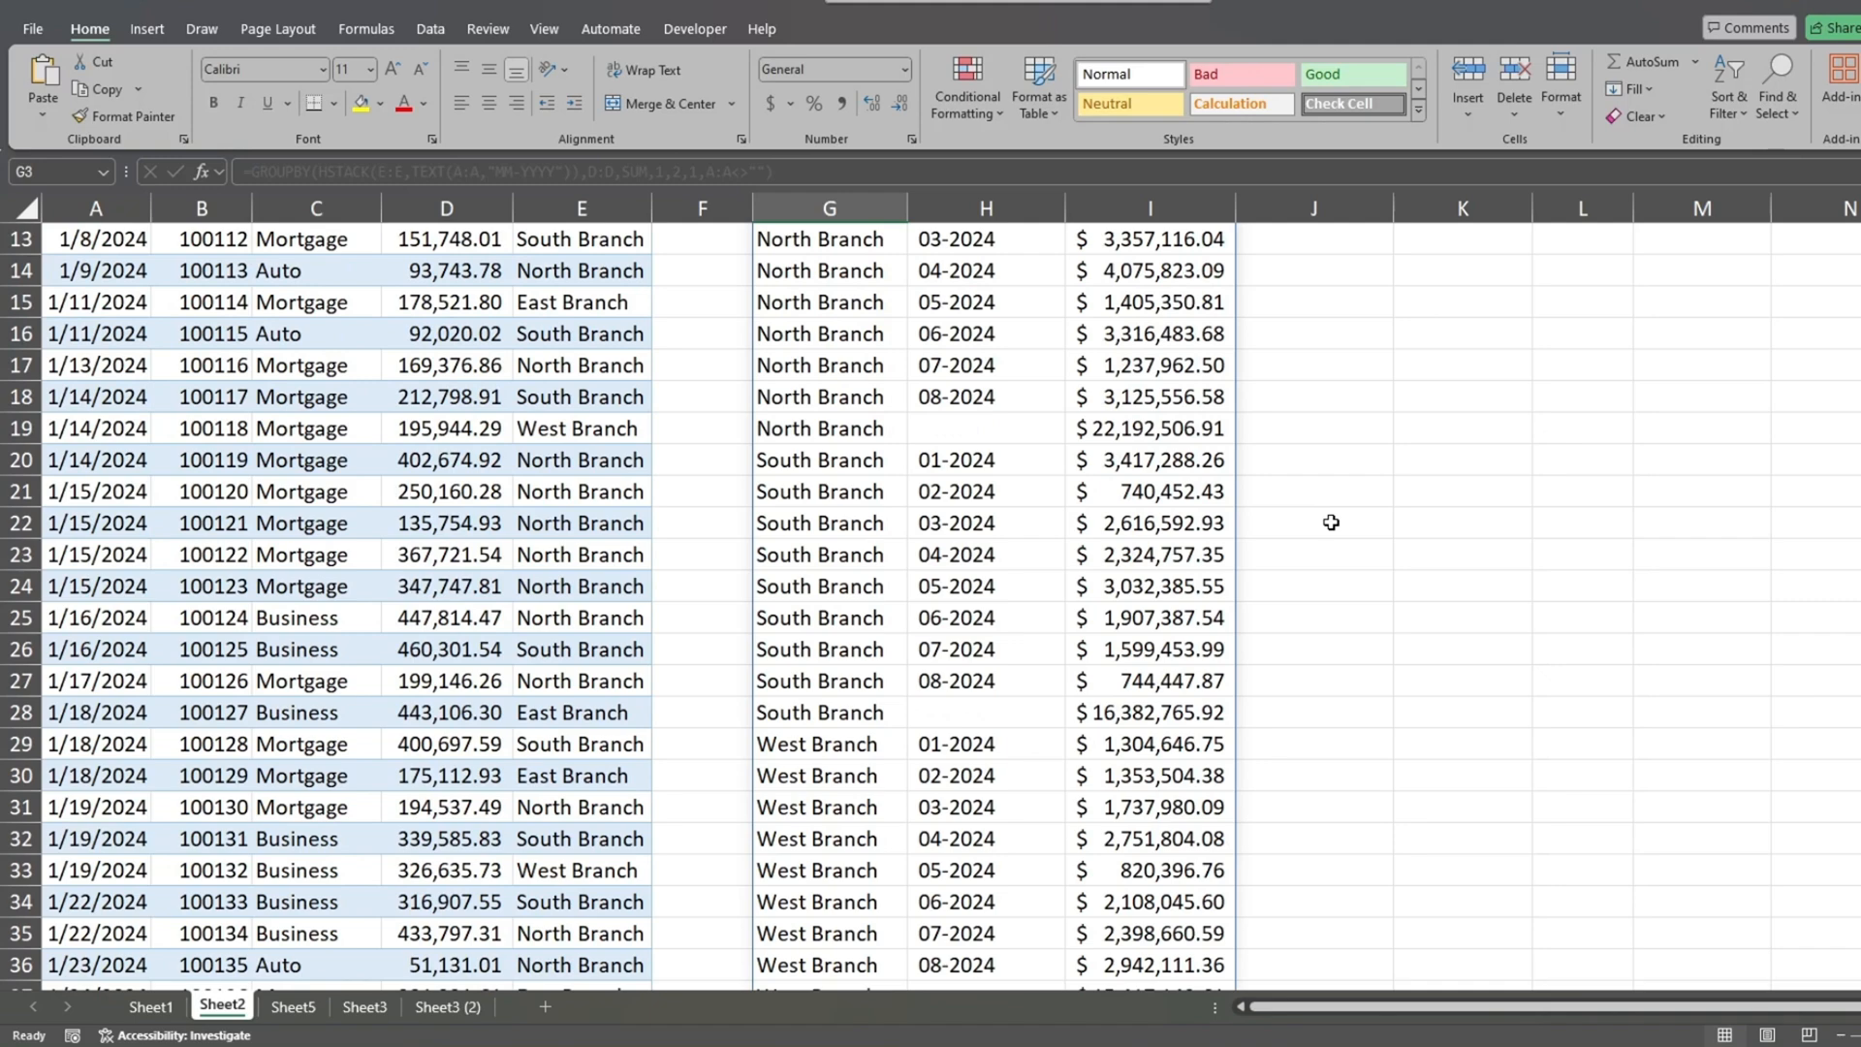
scroll("up", 3)
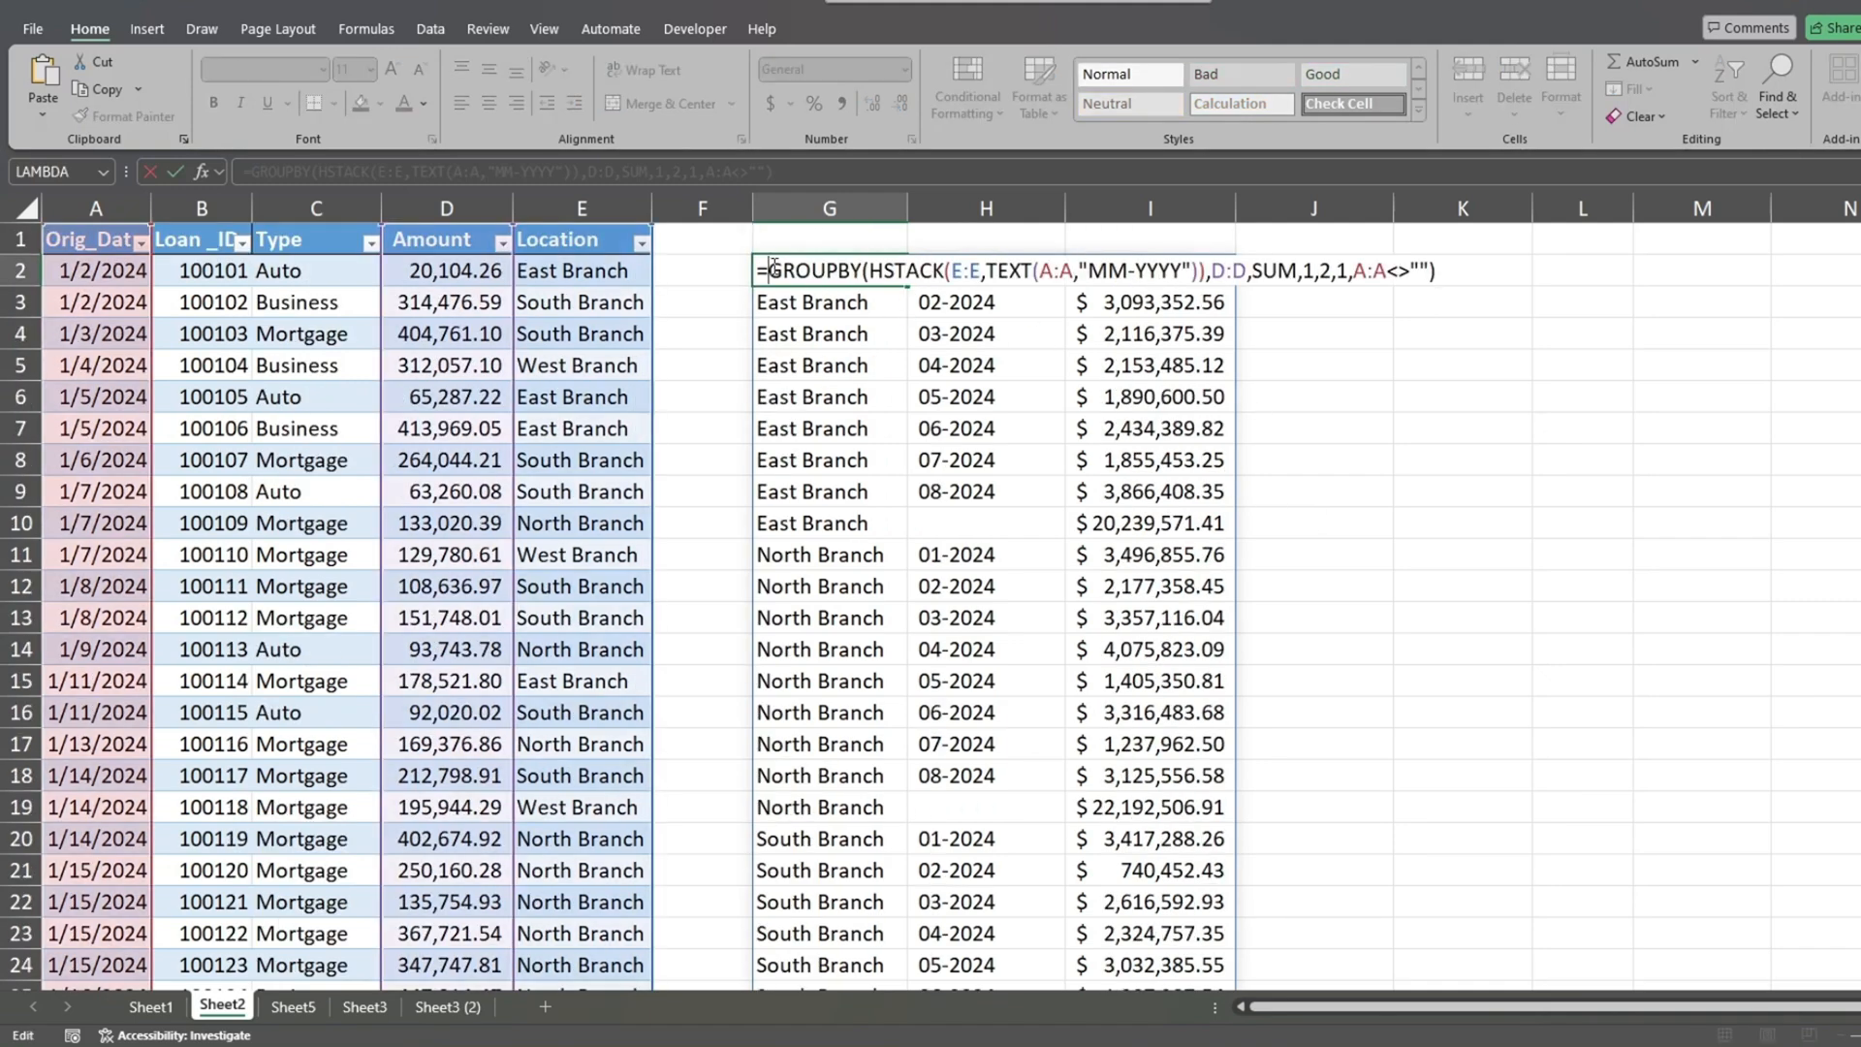
mouse_move(1109, 334)
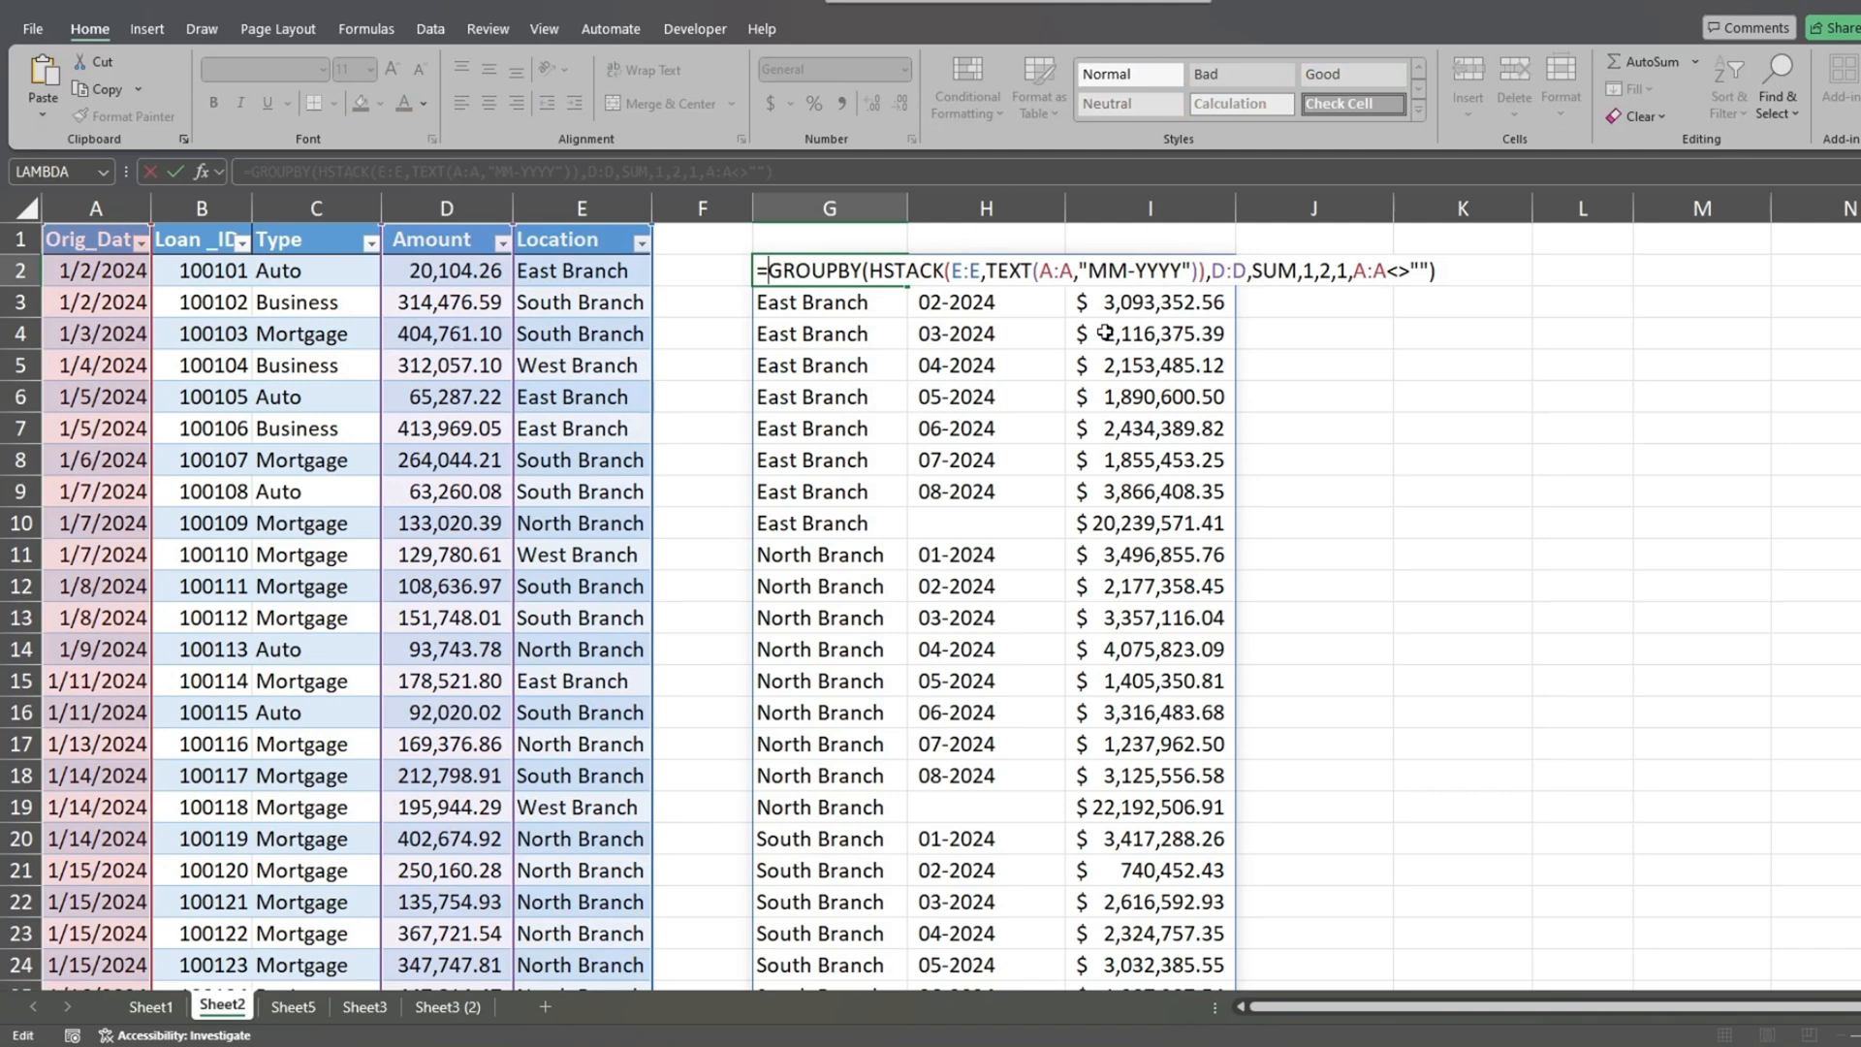
Wrap the formula in VSTACK with header row {"Location","Mo/Yr","Amount"} and commit it.
type("VSTACK(")
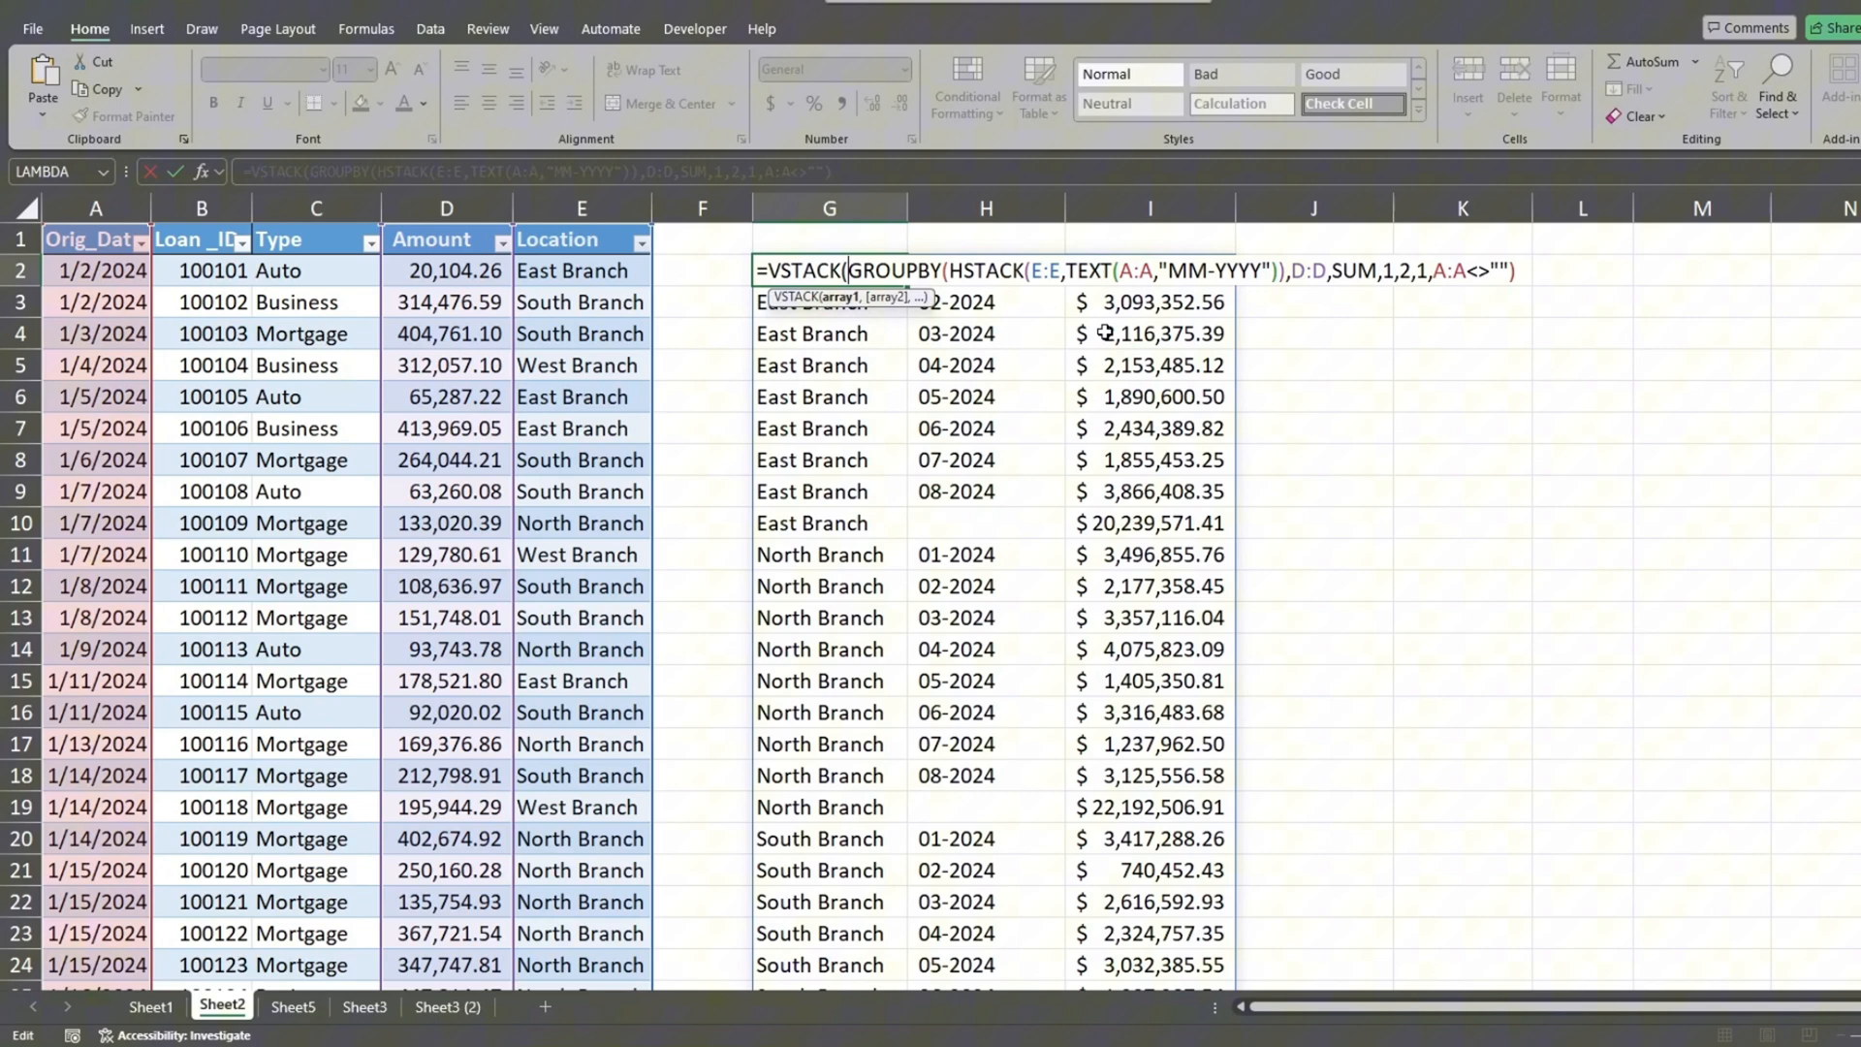
type("{}")
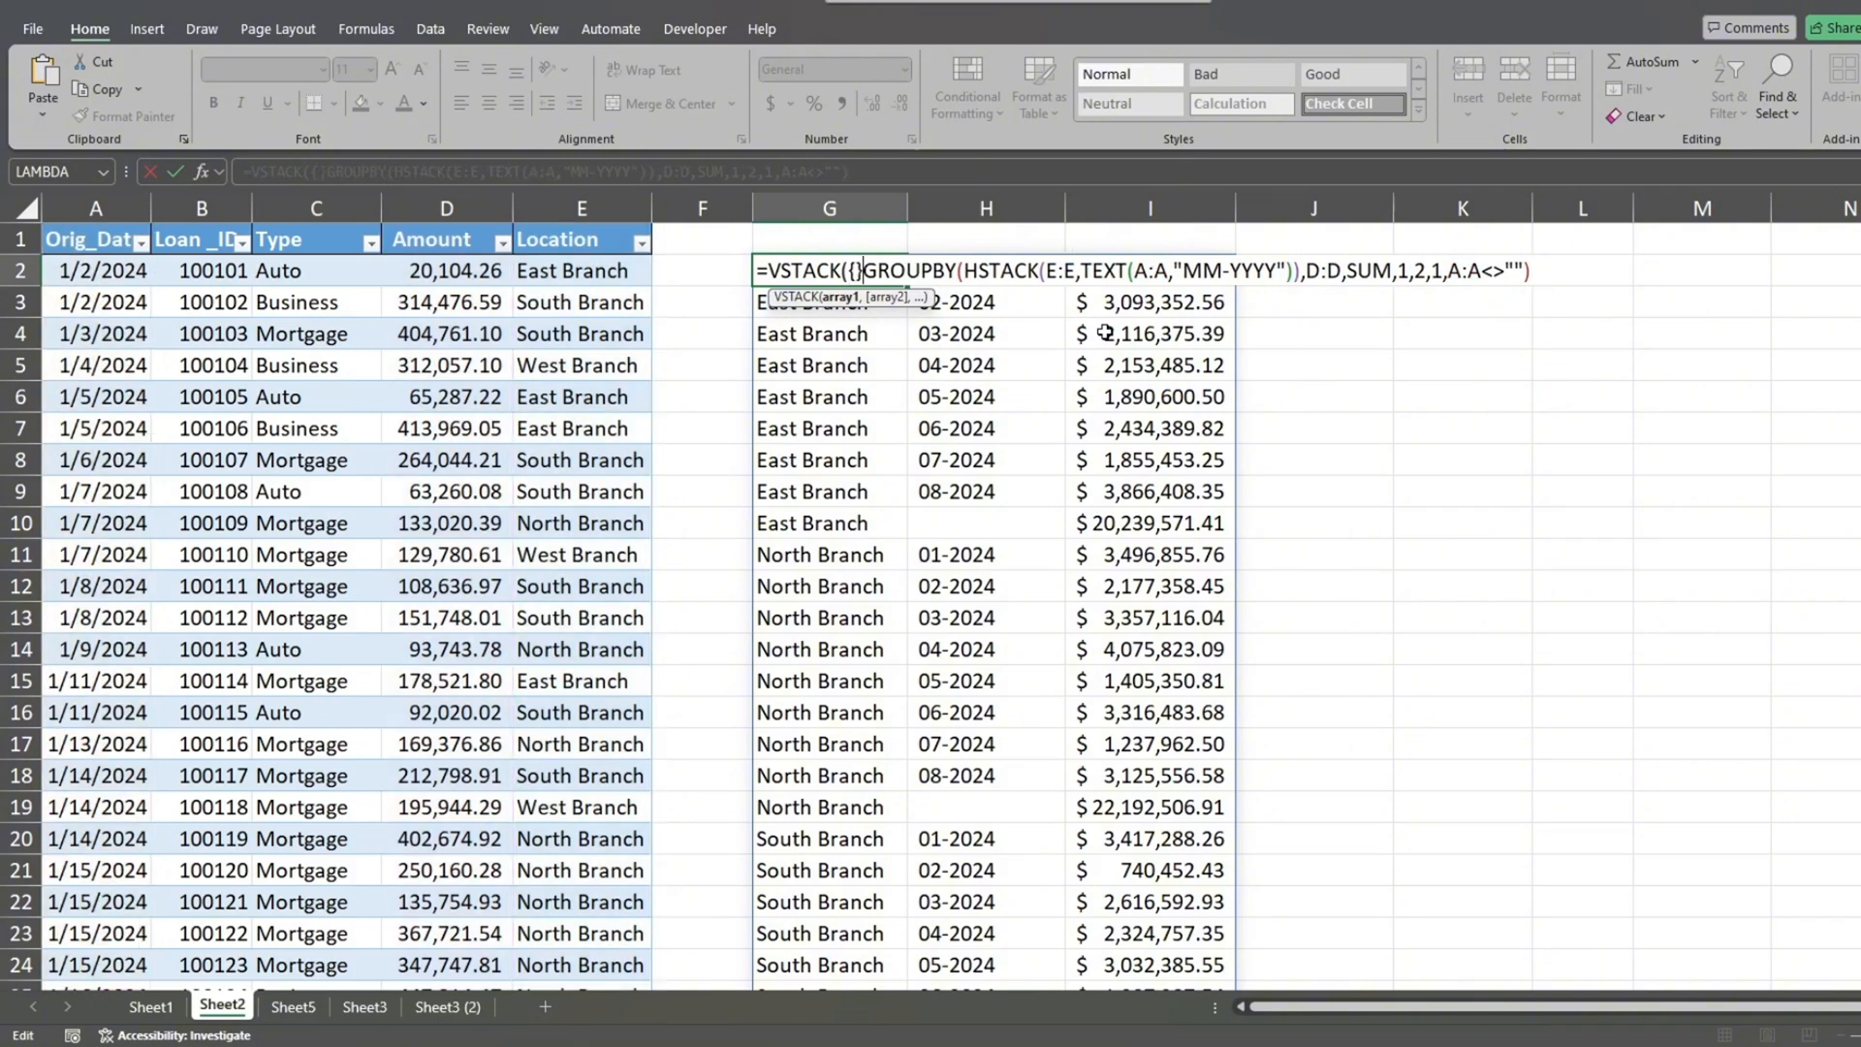
type(",")
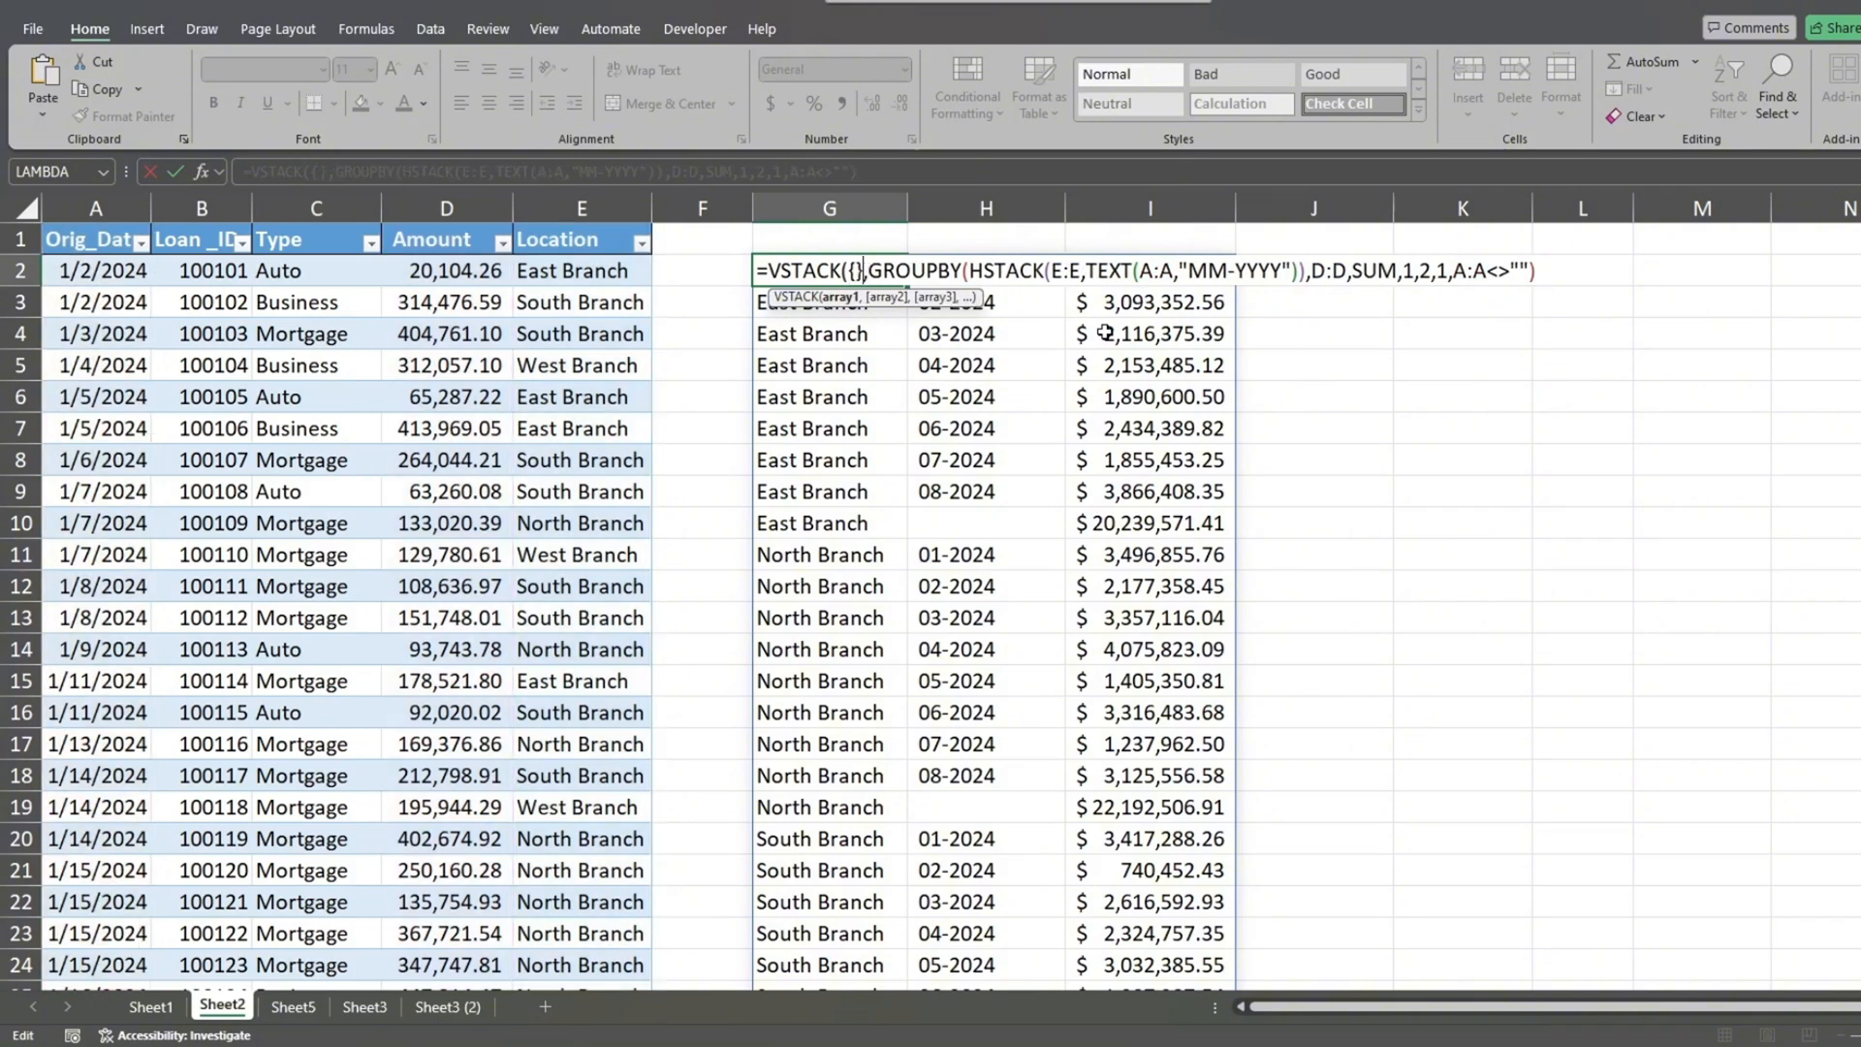
type("\"Location\",\"Mo/Yr\",\"Am")
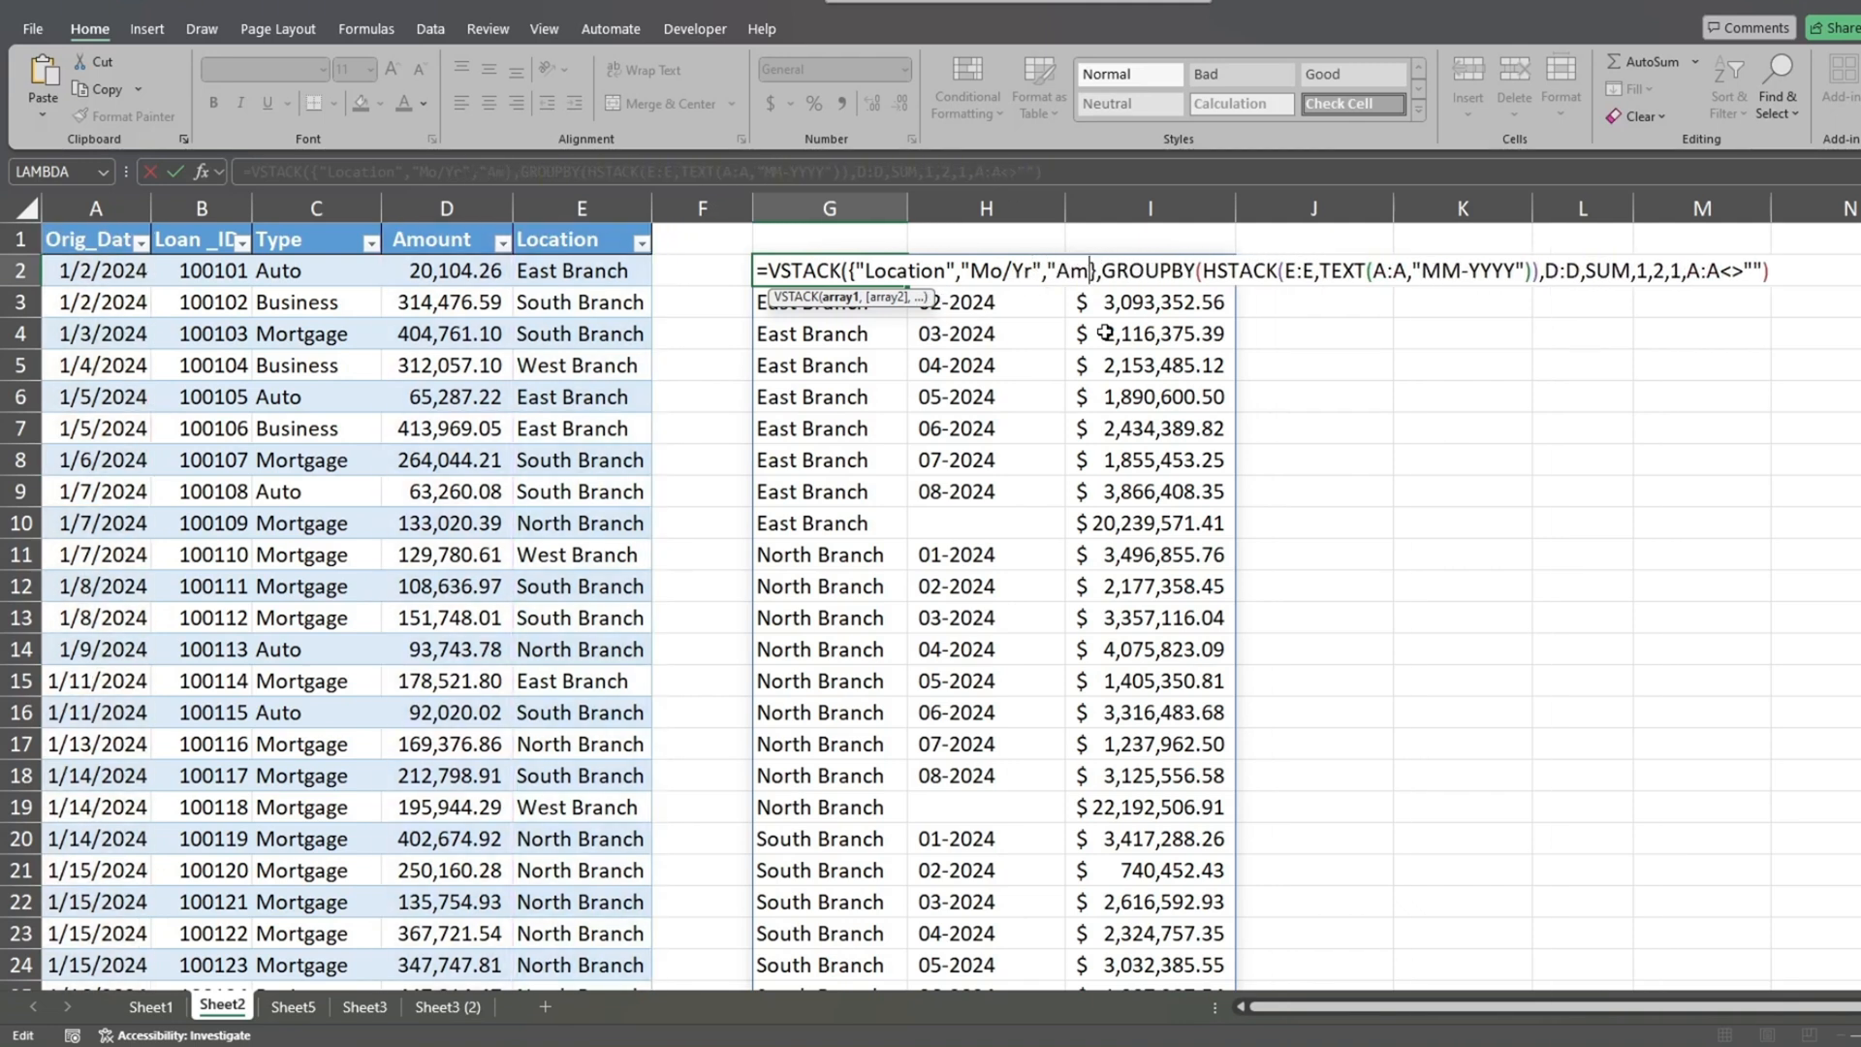
type("ount")
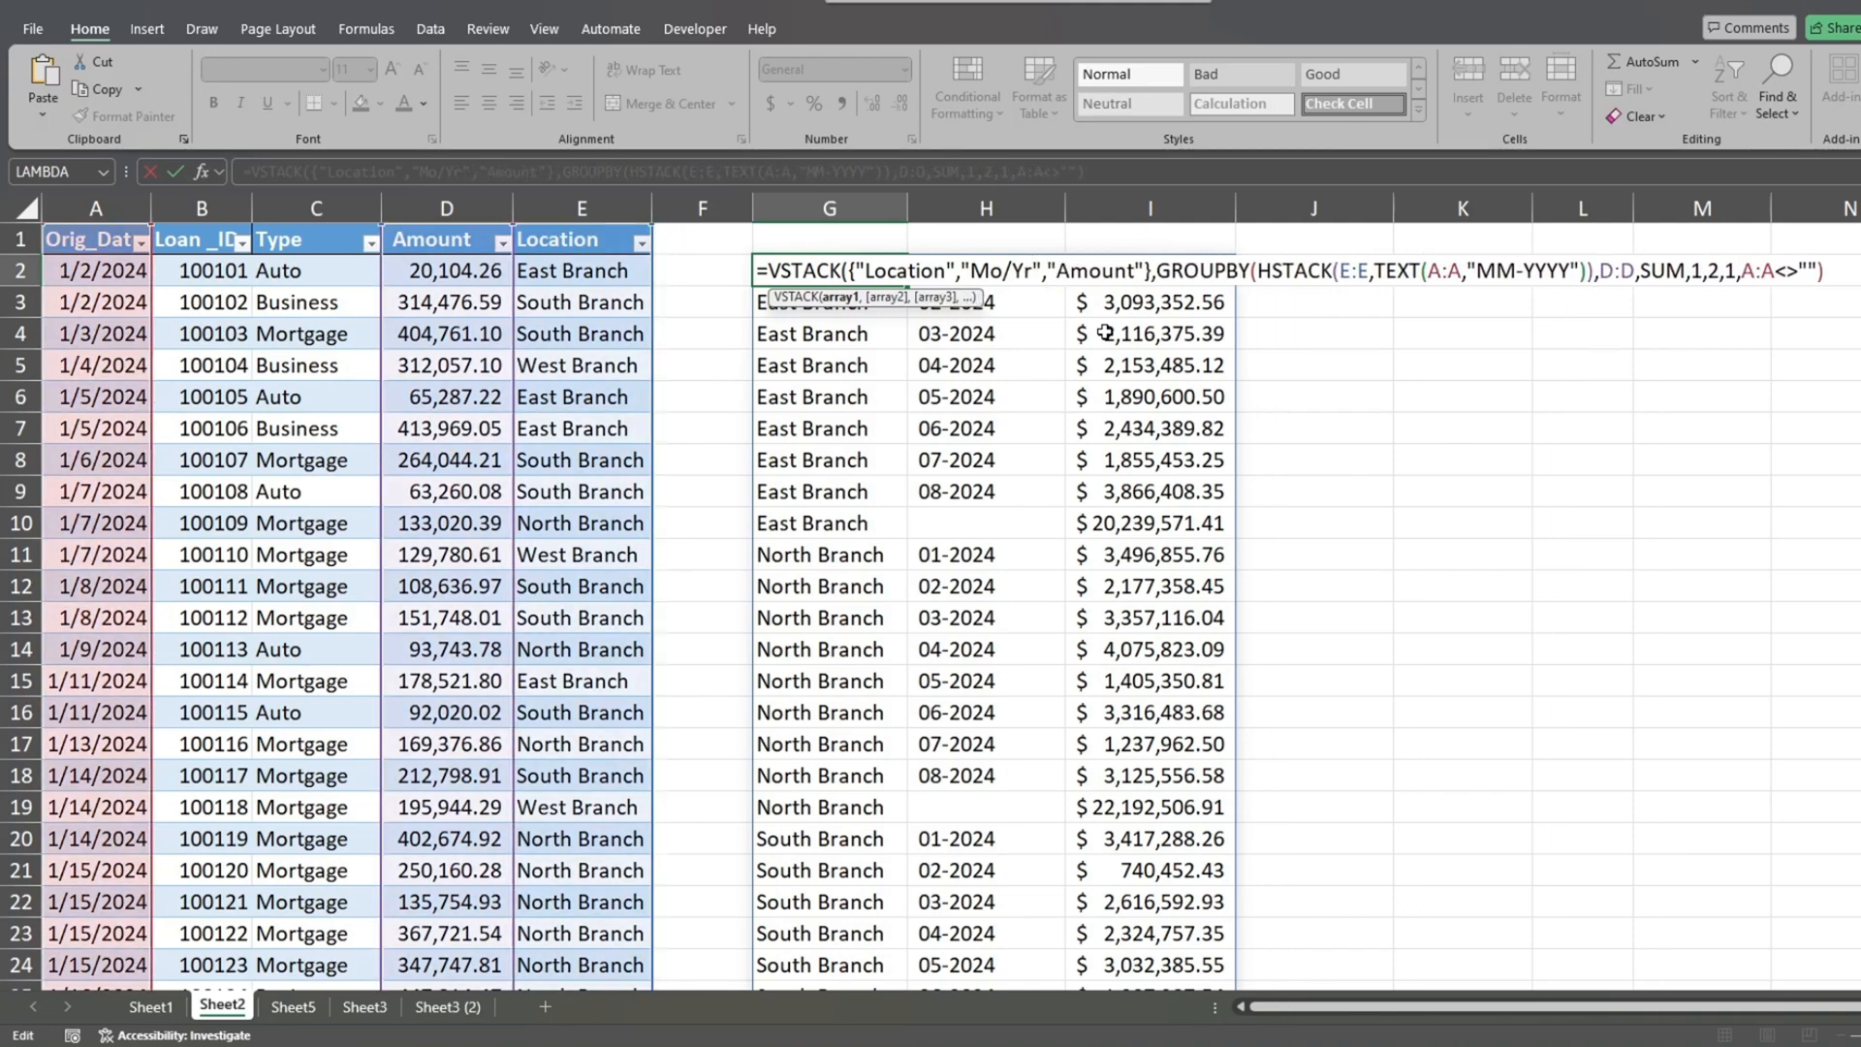
mouse_move(1140, 320)
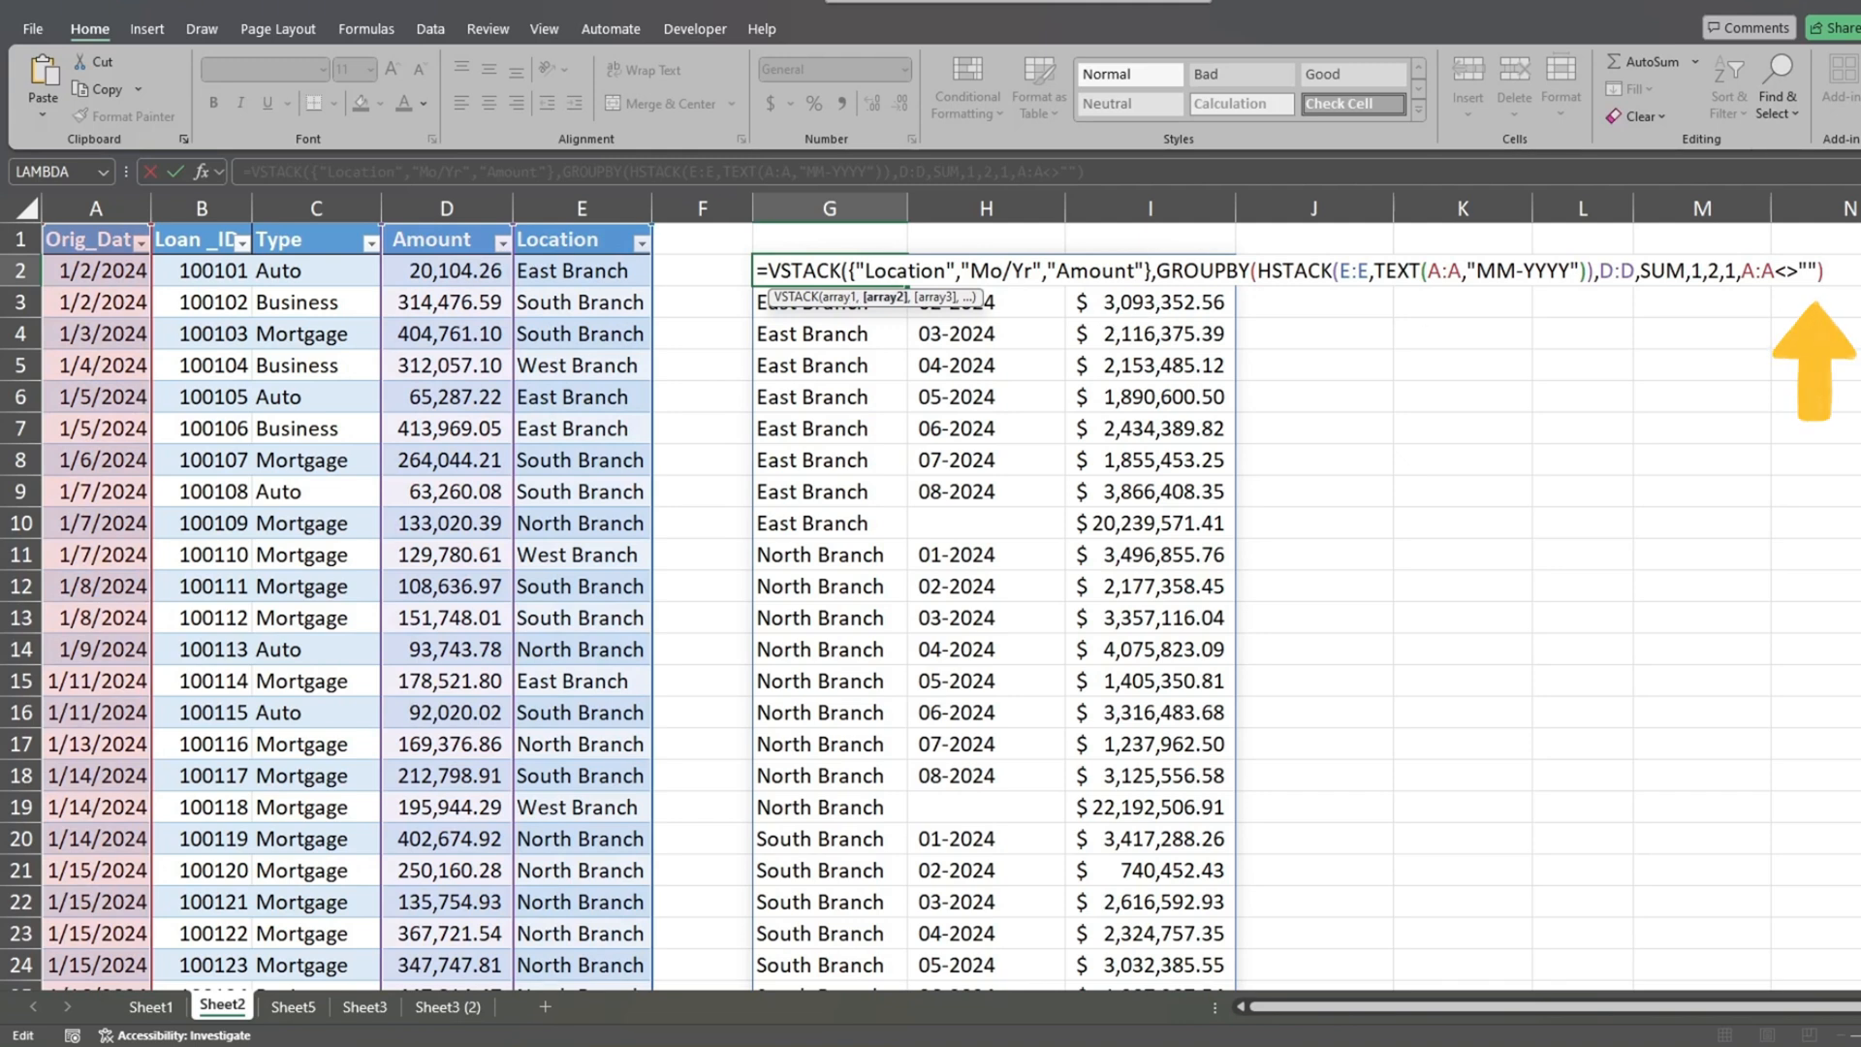
key("Return")
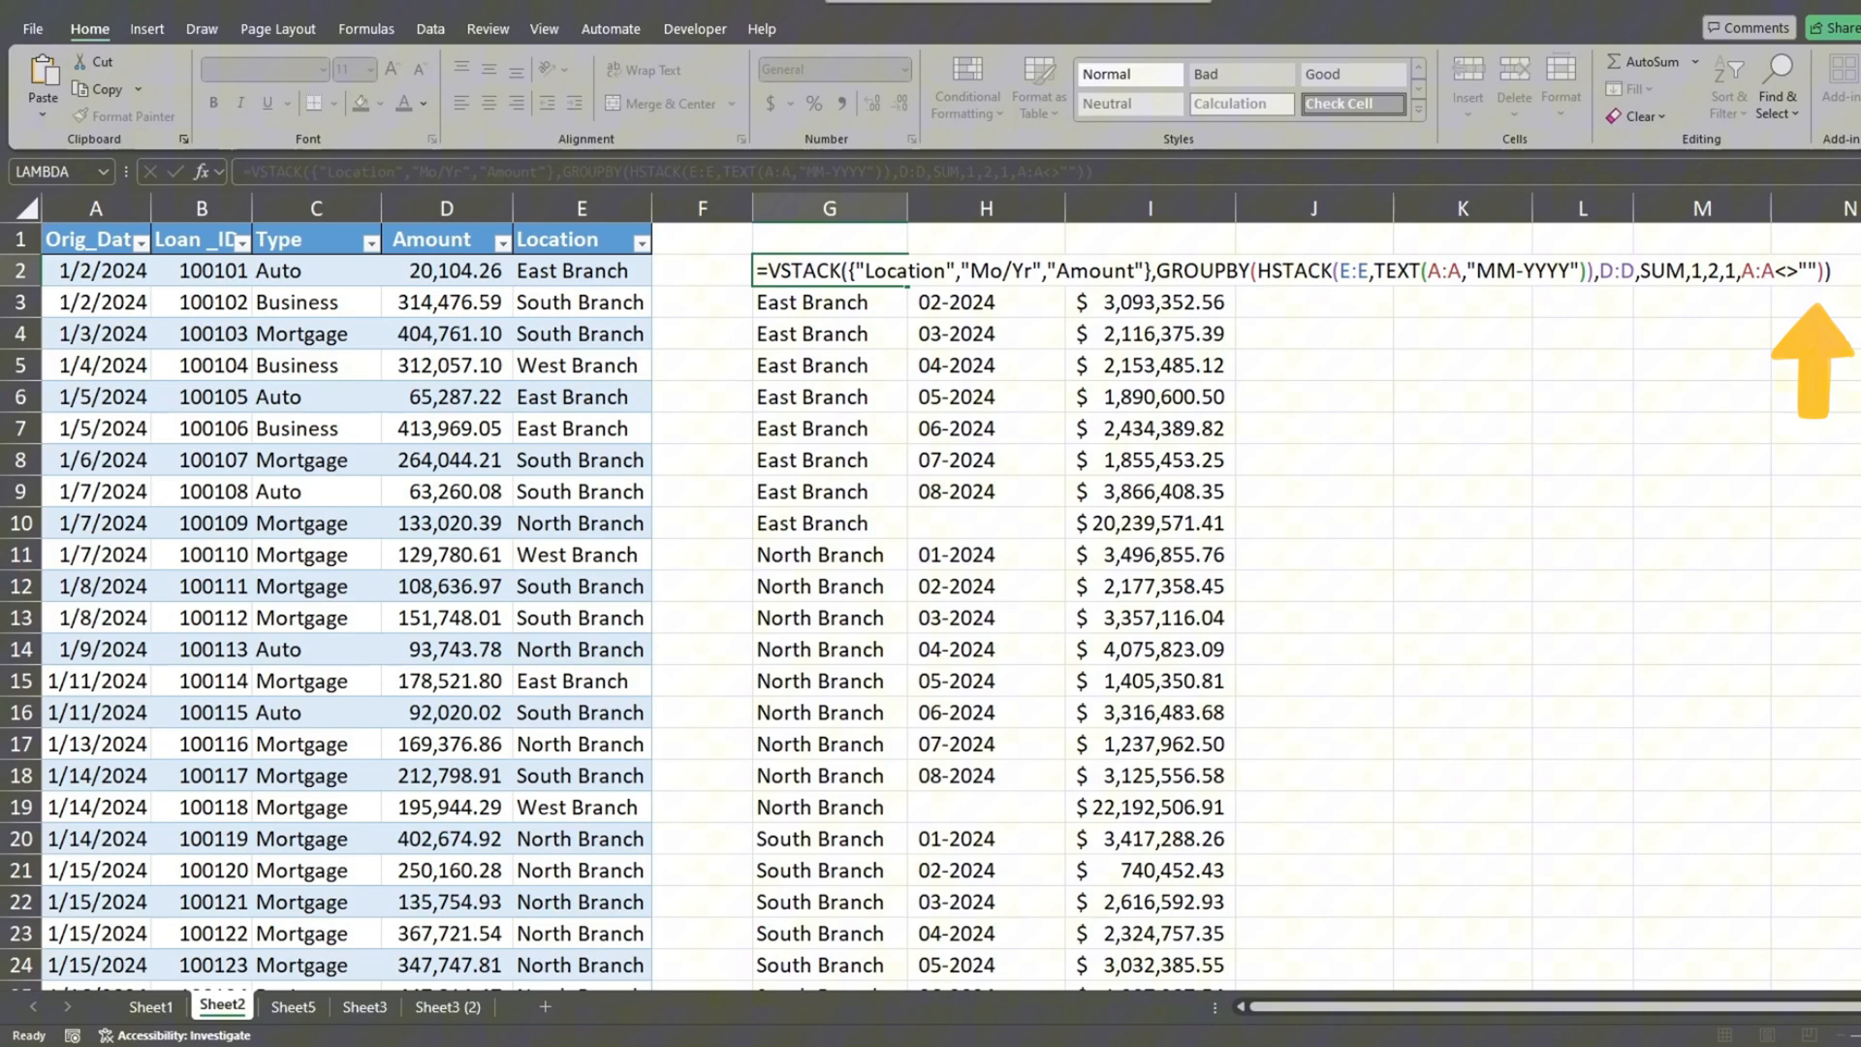
mouse_move(1722, 547)
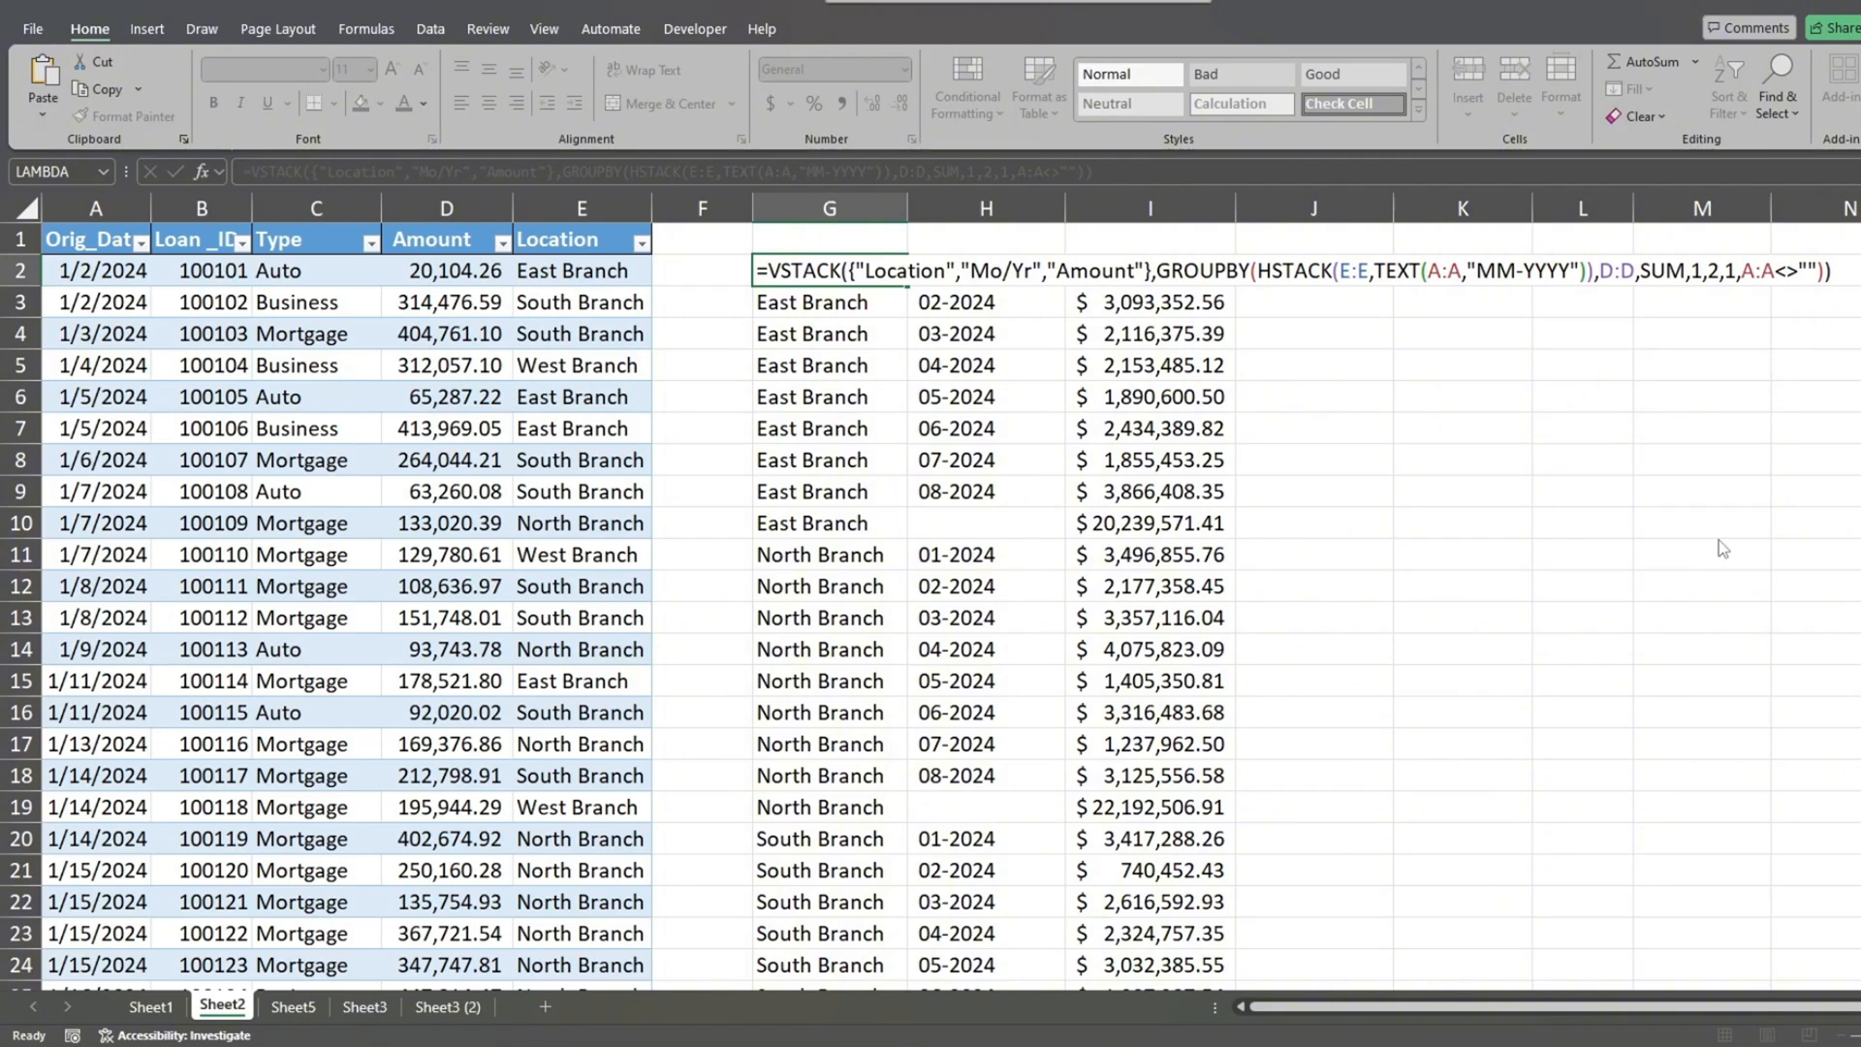